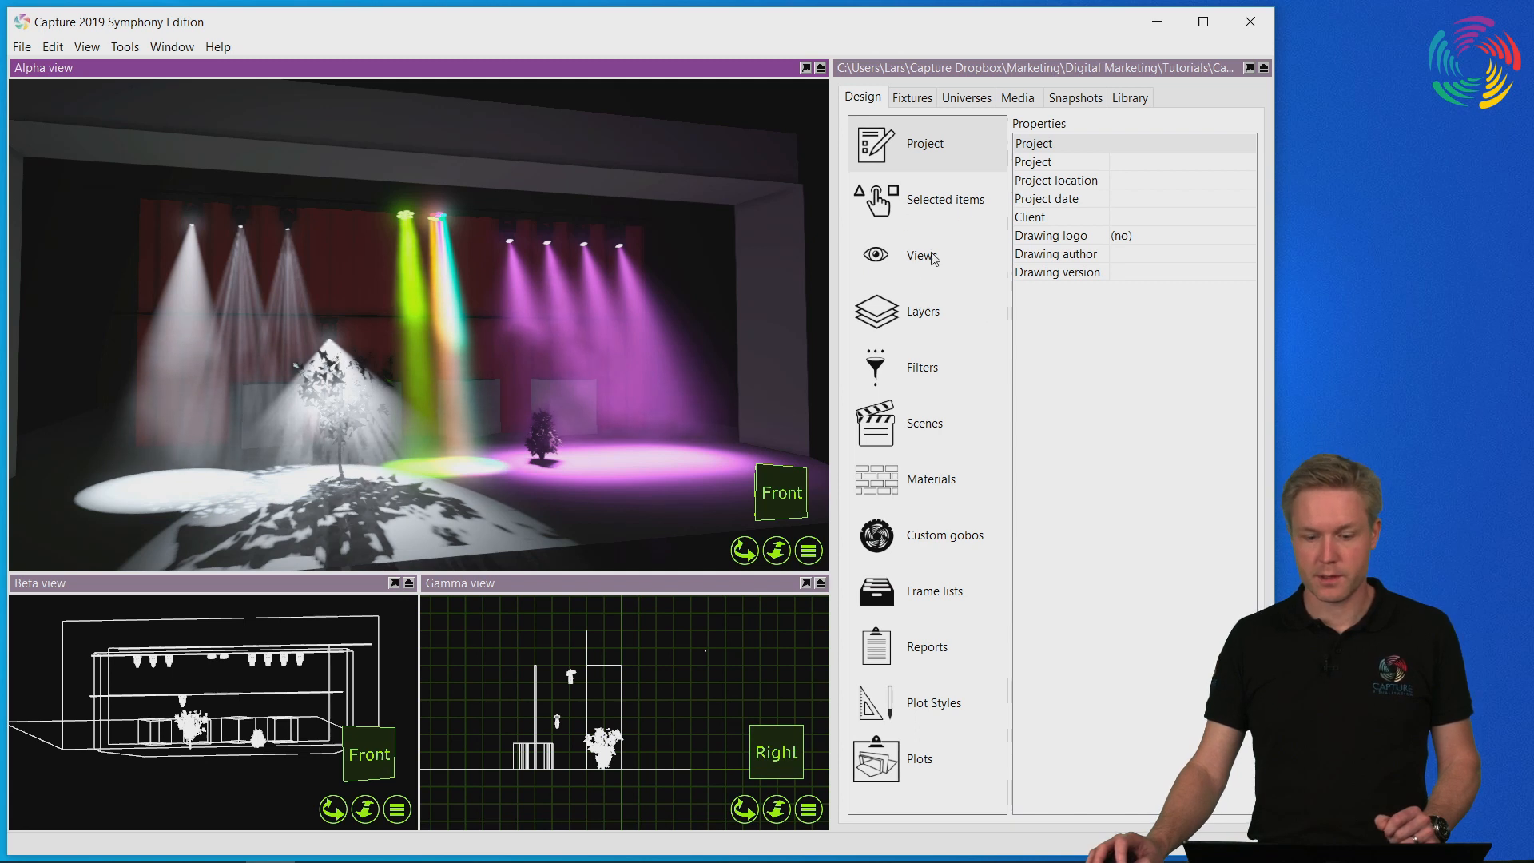
Step: Bring up the Rendering settings dialog from the Alpha view's properties
click(922, 256)
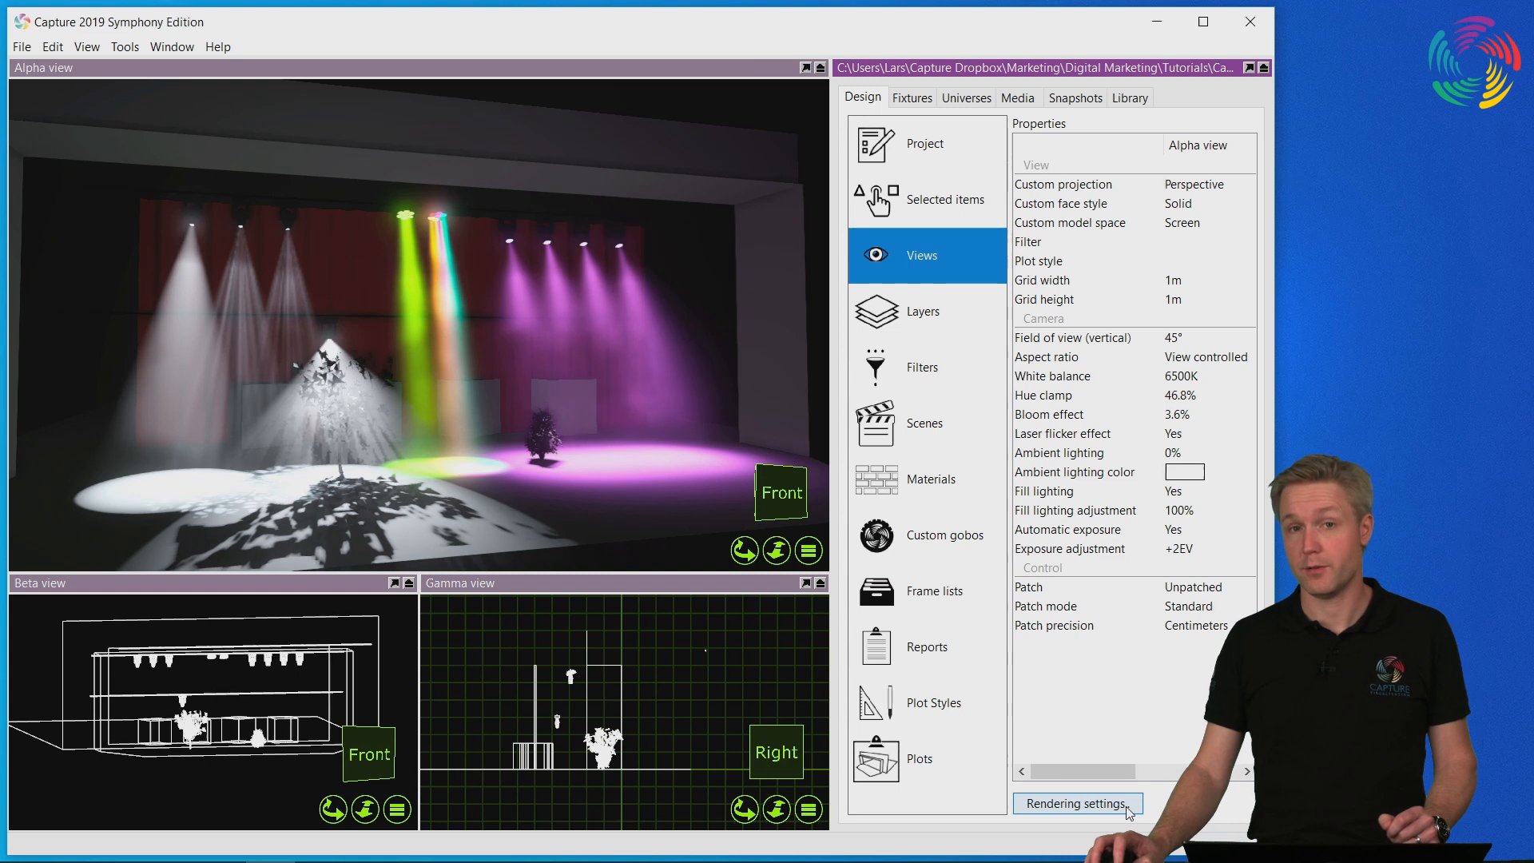
click(1076, 802)
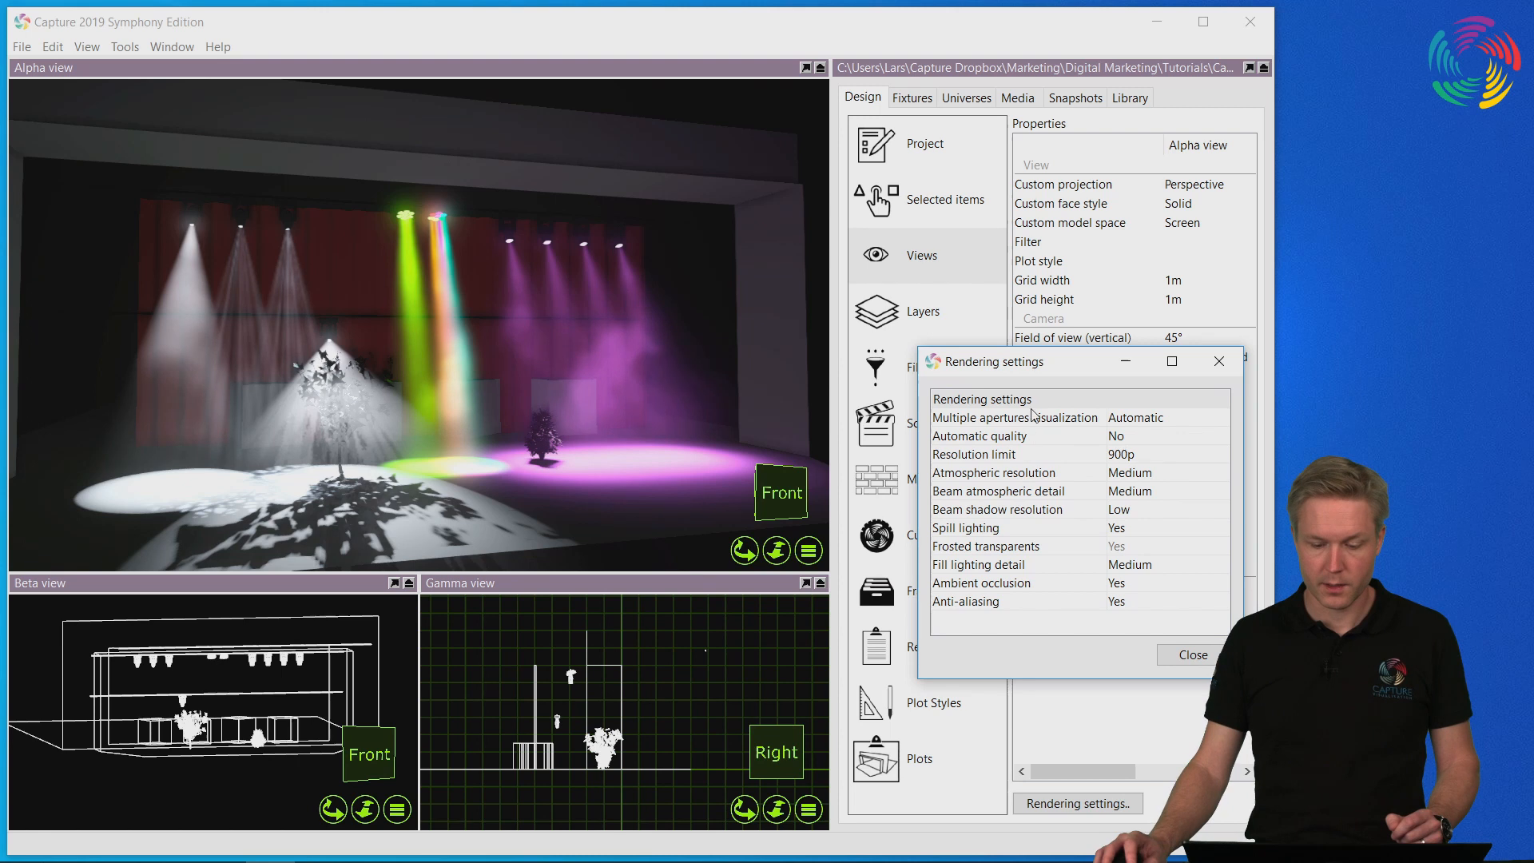
click(1015, 417)
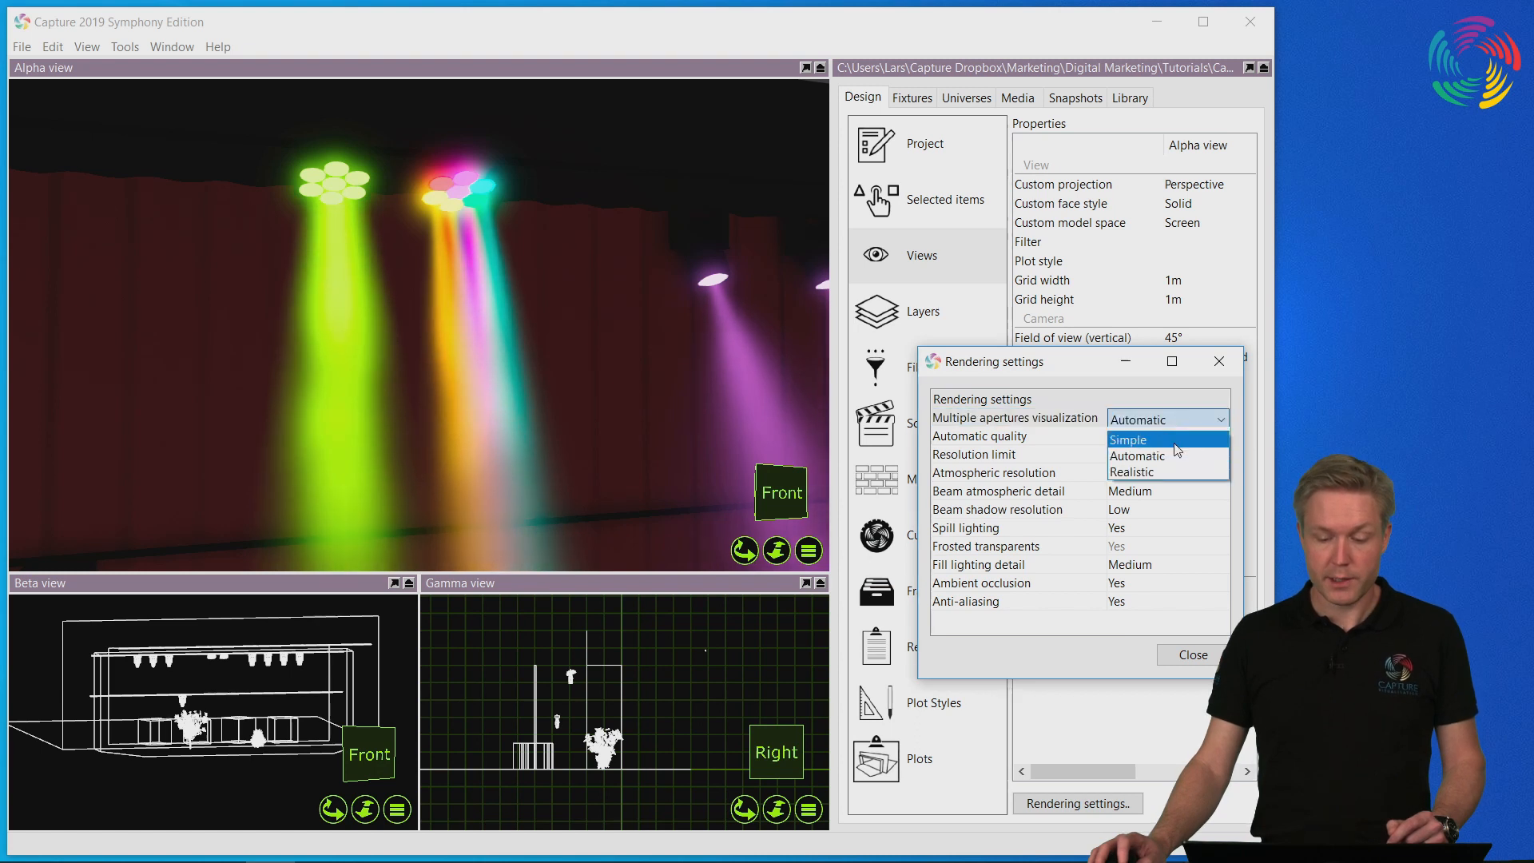
click(1126, 438)
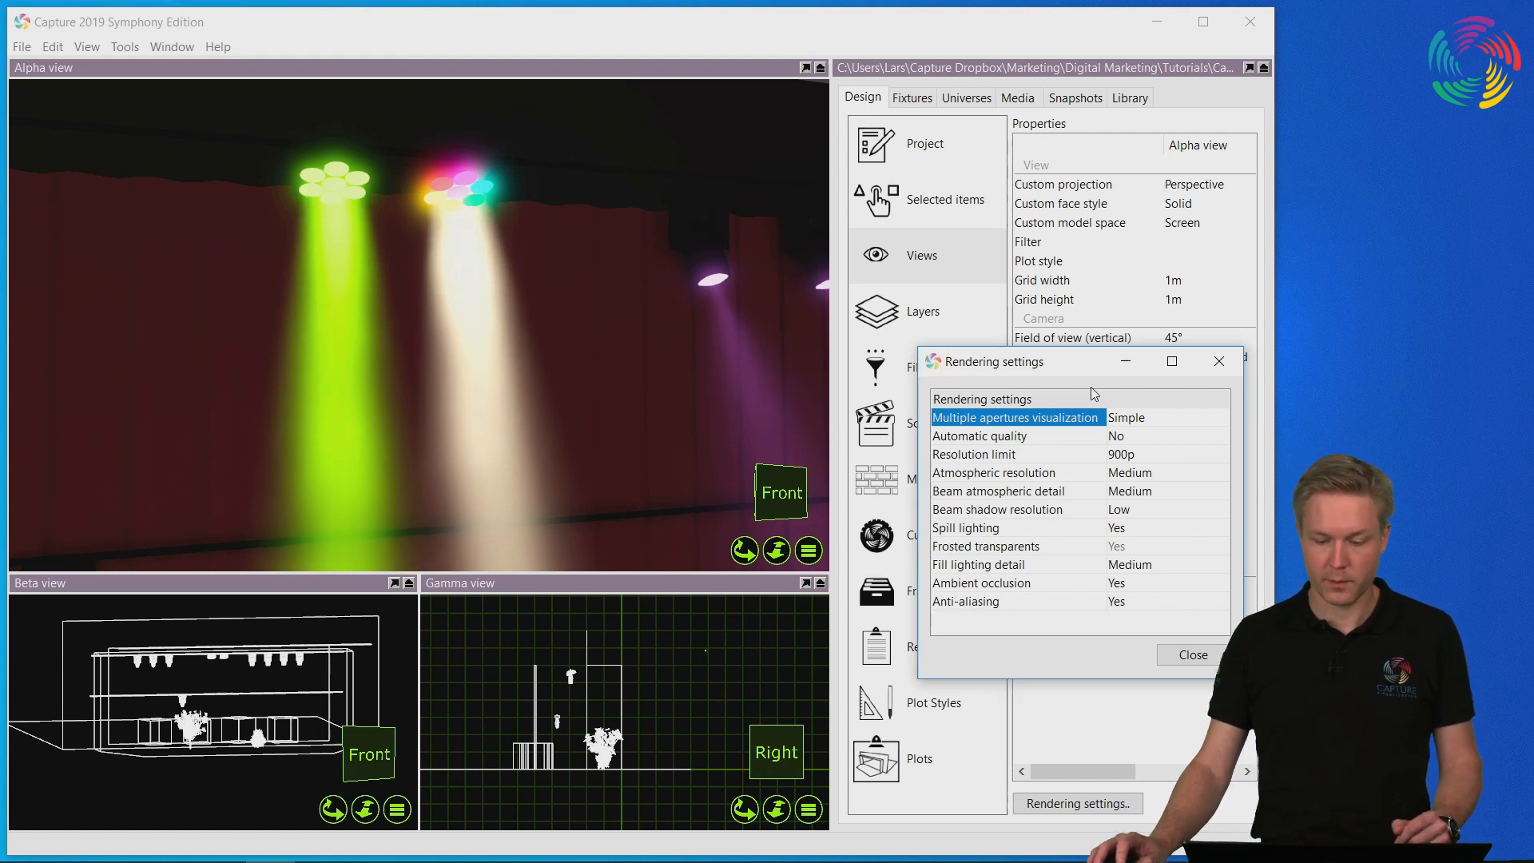
click(1165, 417)
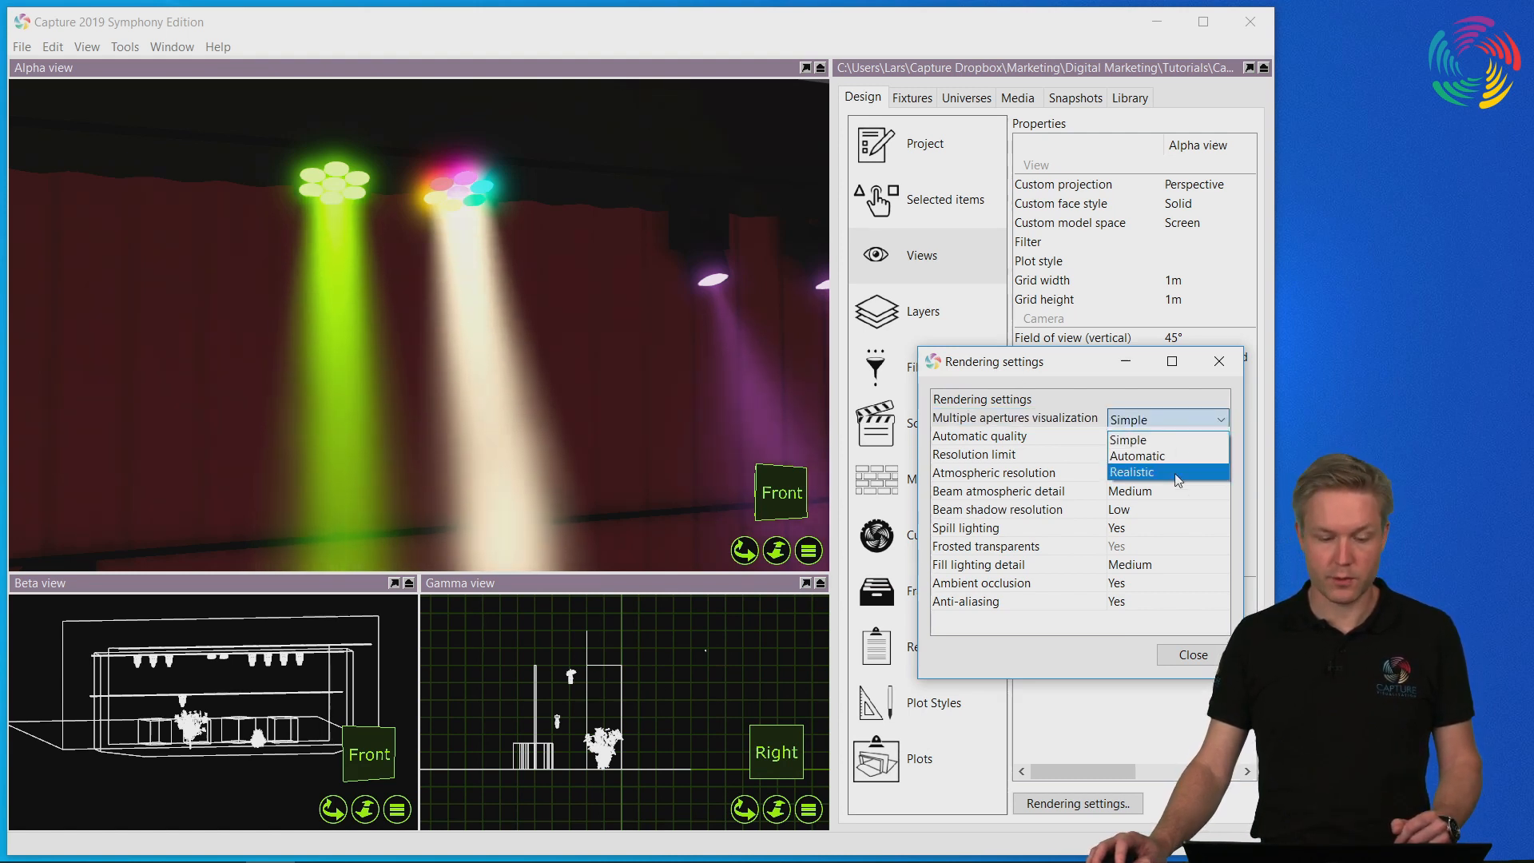
click(1131, 471)
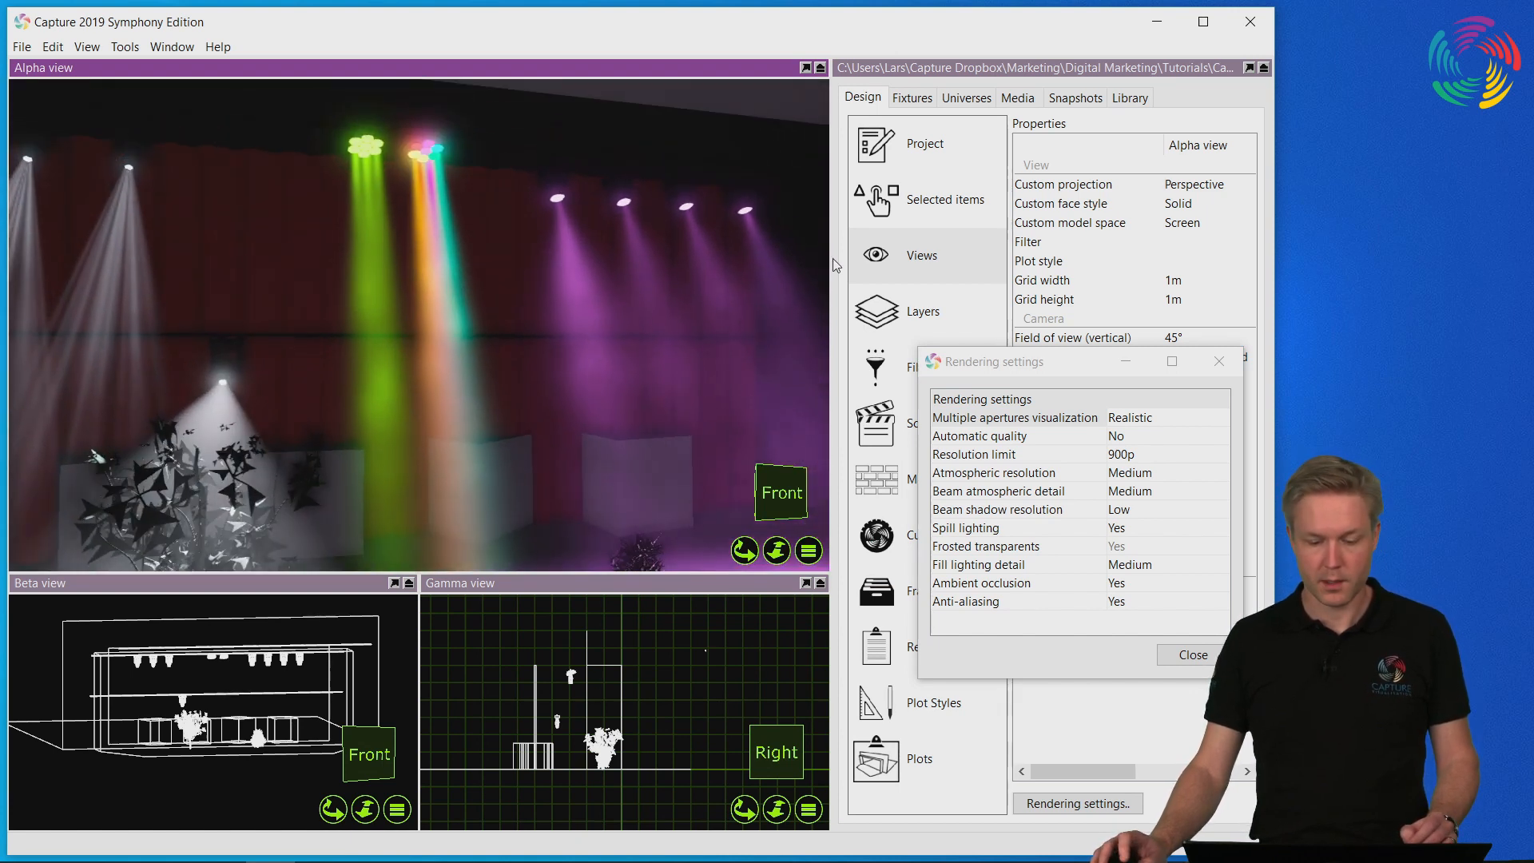
click(1165, 417)
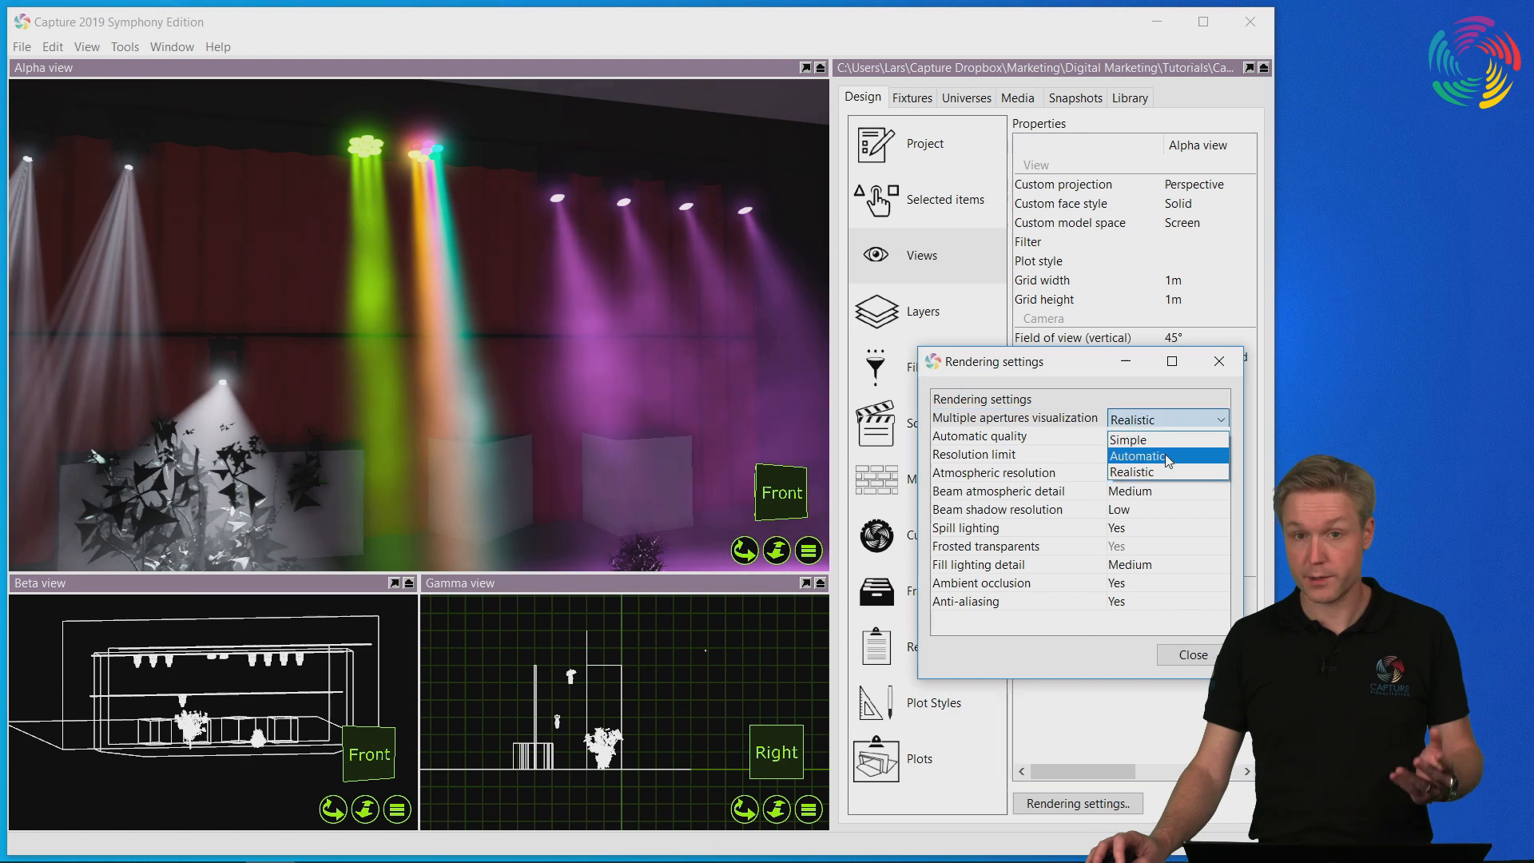
click(1138, 455)
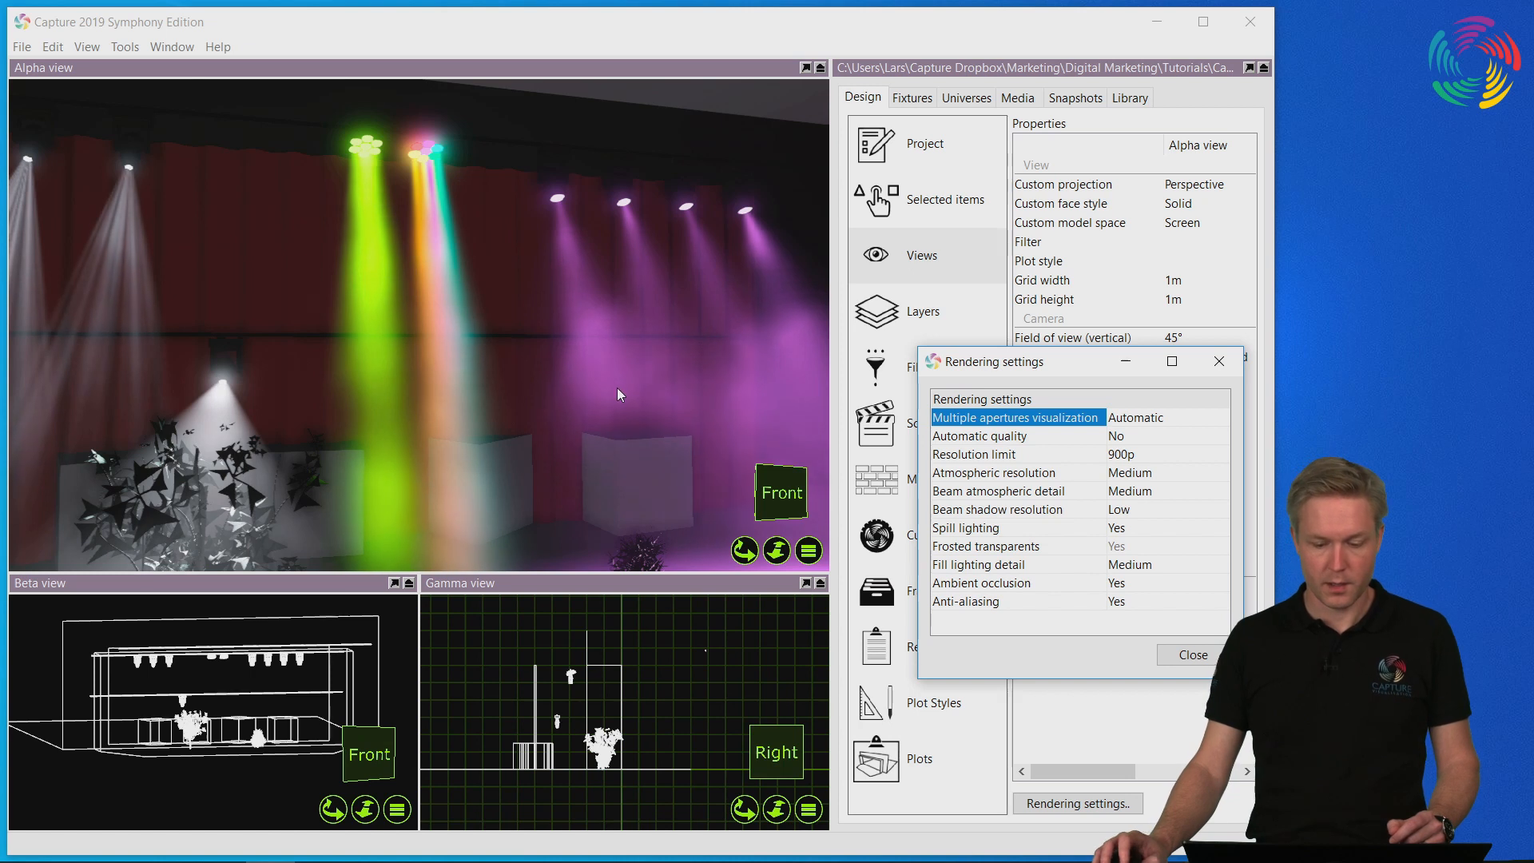
click(1018, 452)
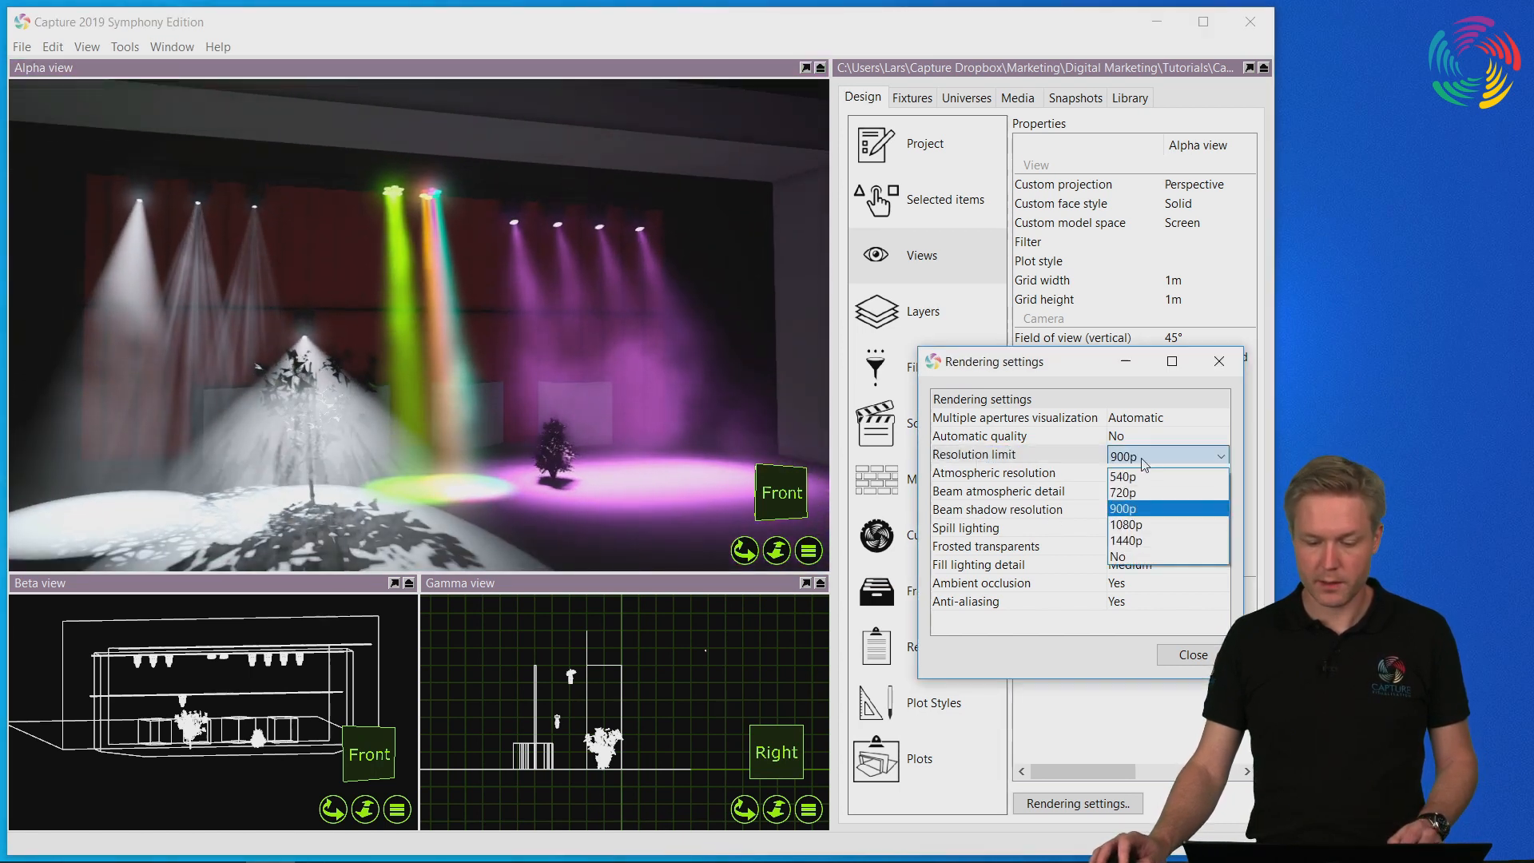
click(1122, 476)
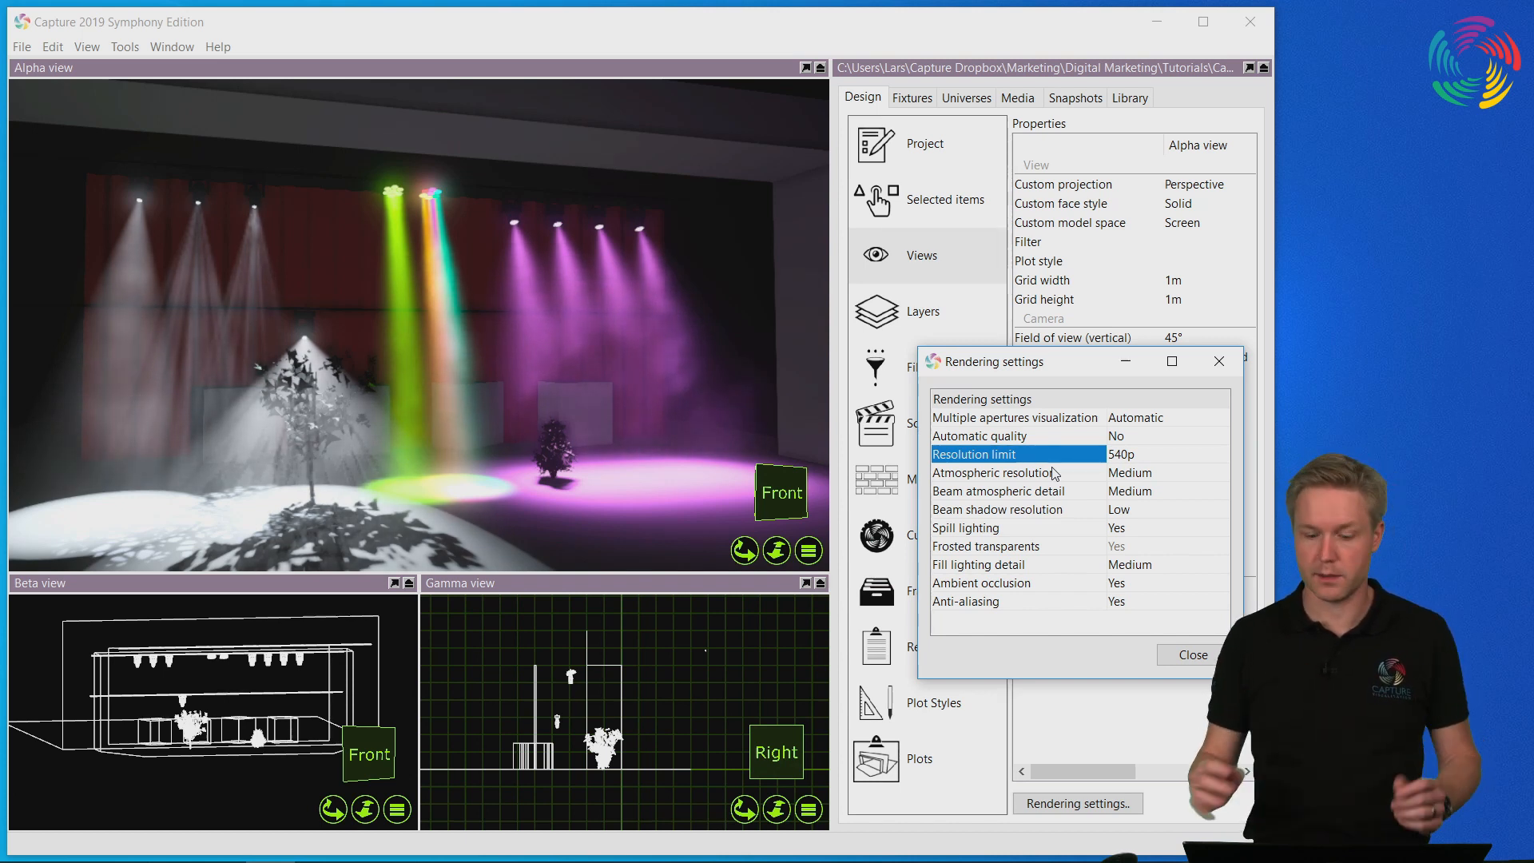
click(1165, 454)
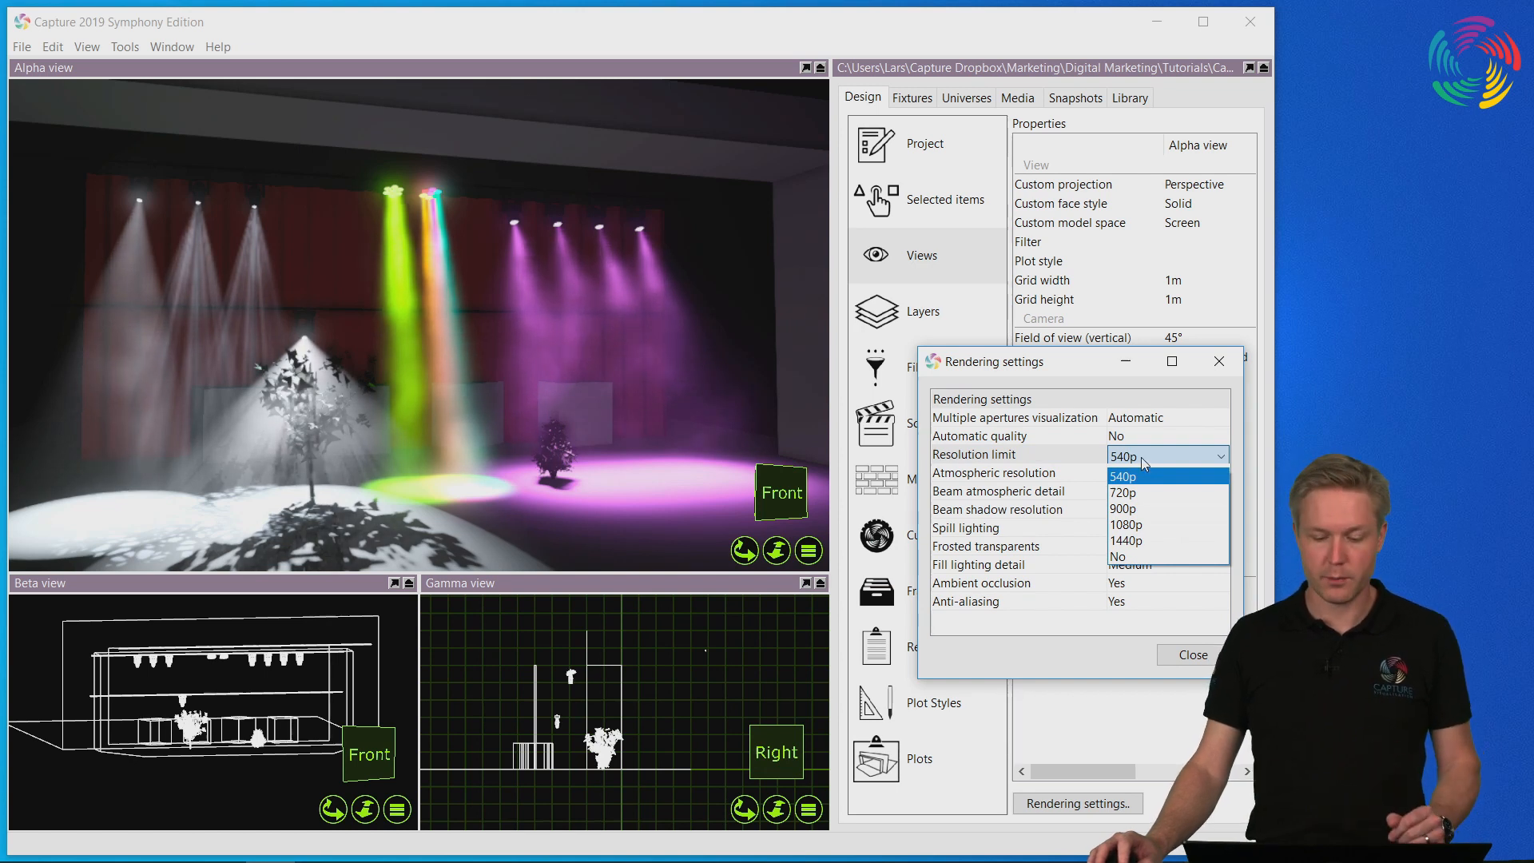
click(1123, 508)
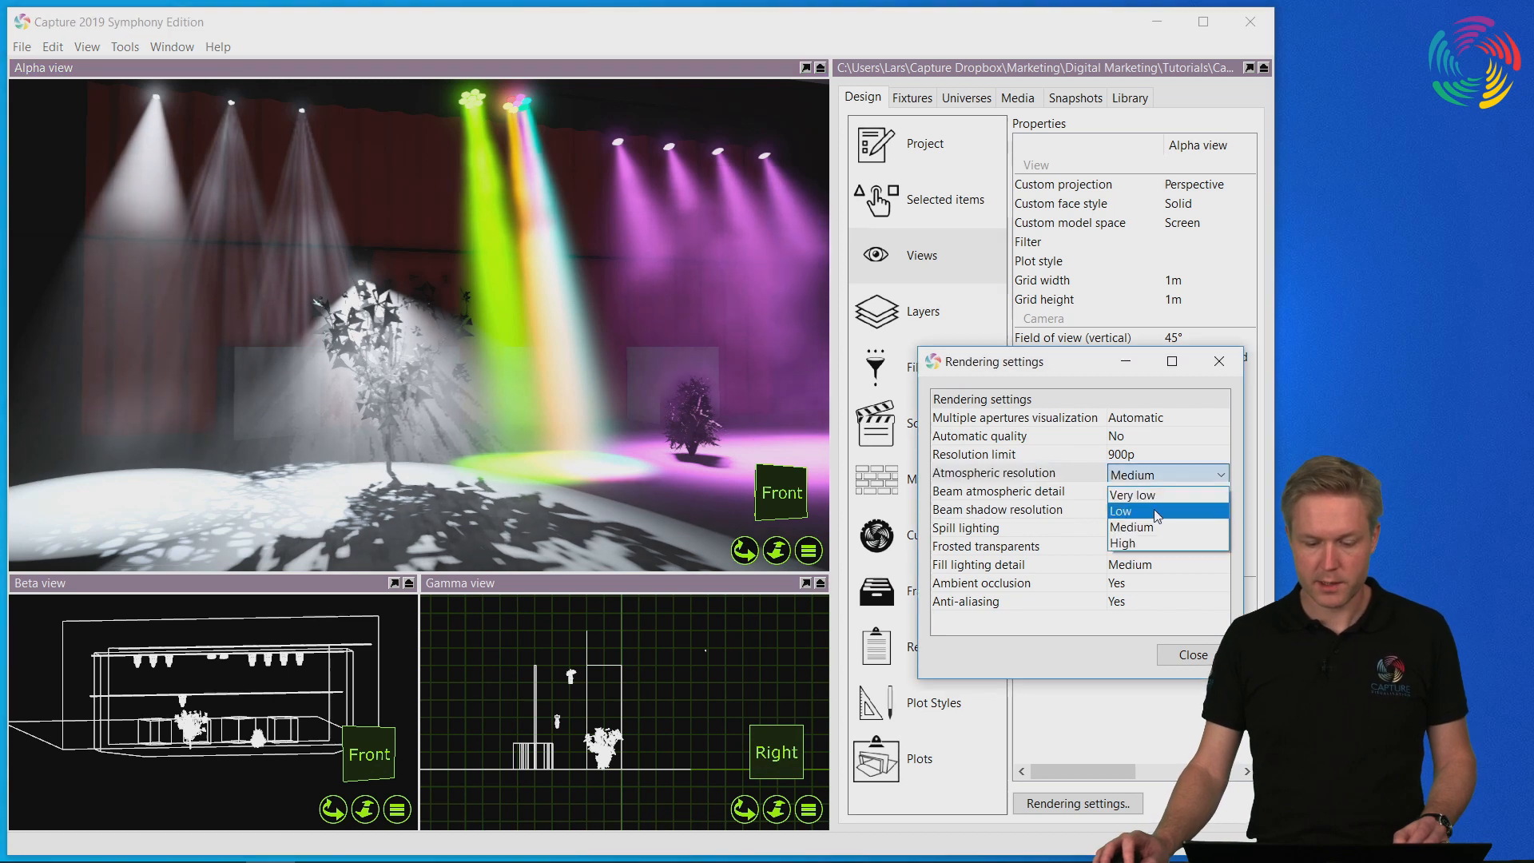
Step: Set atmospheric resolution to Very low (via Low) and beam atmospheric detail to Minimal
click(1123, 510)
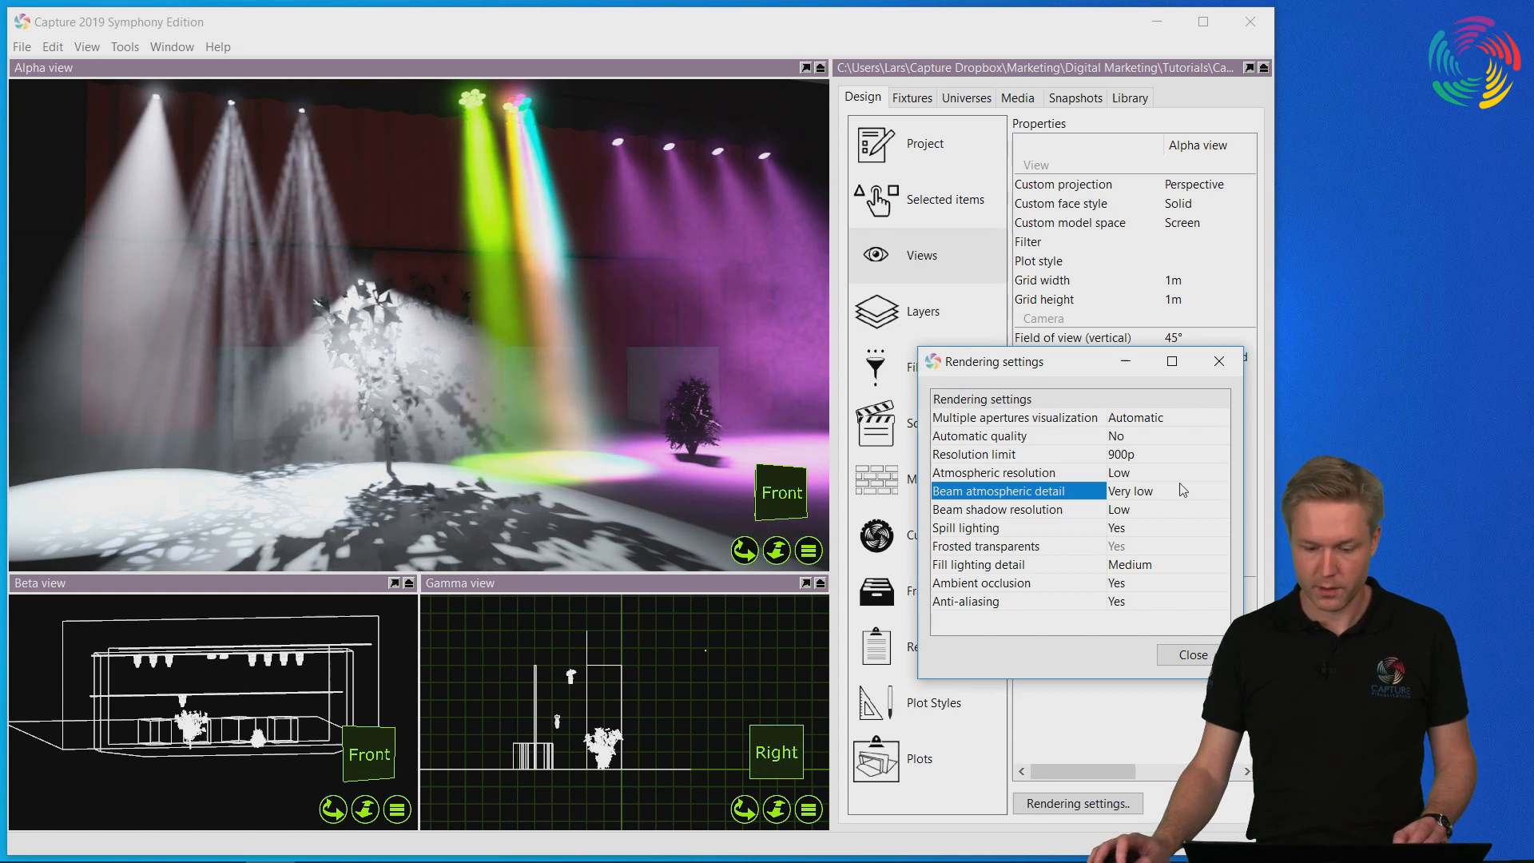
click(994, 473)
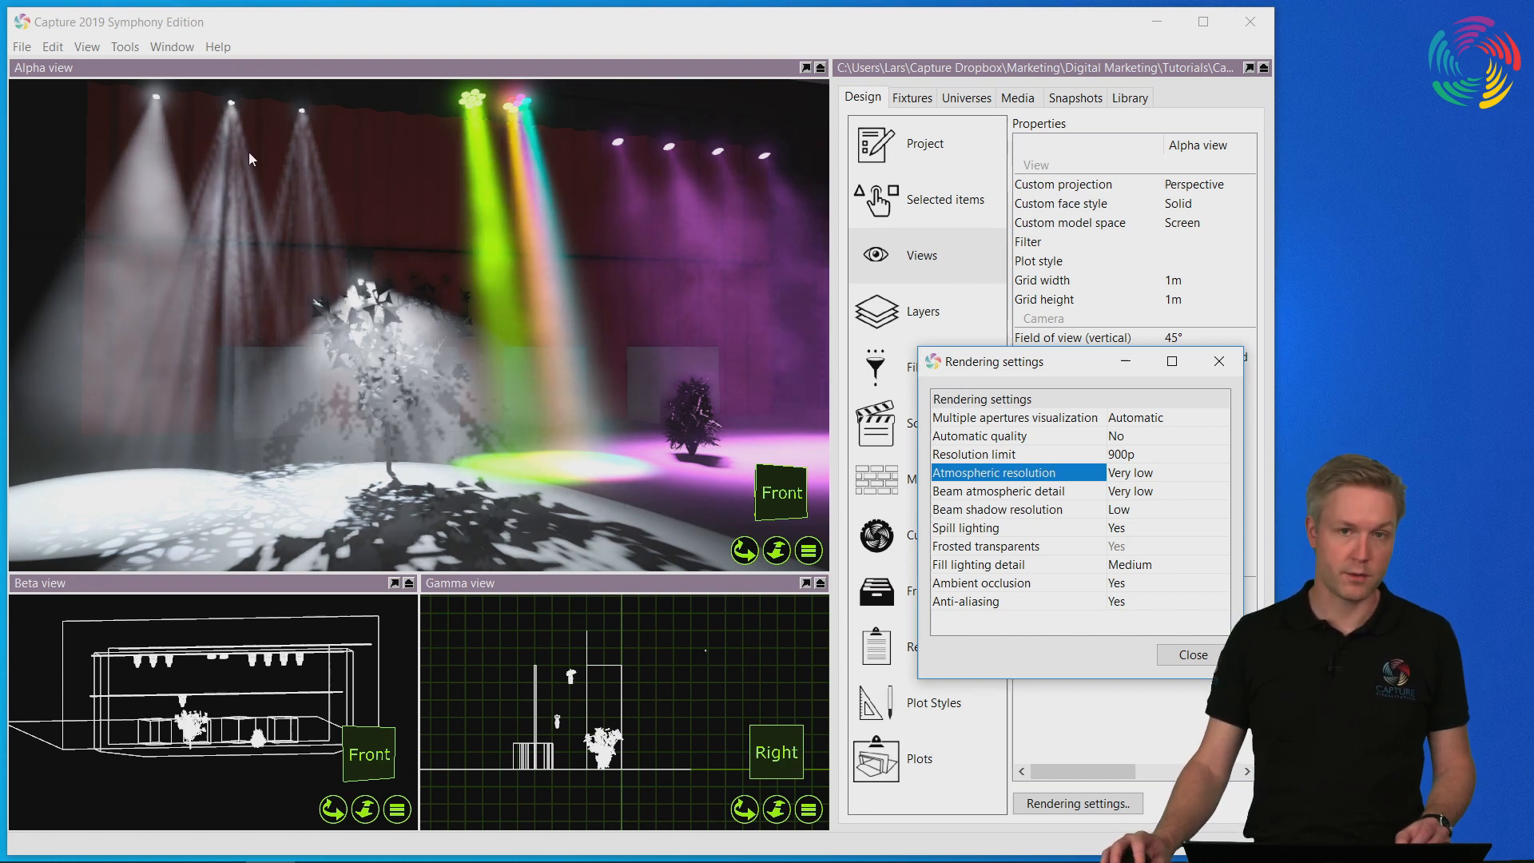
click(997, 490)
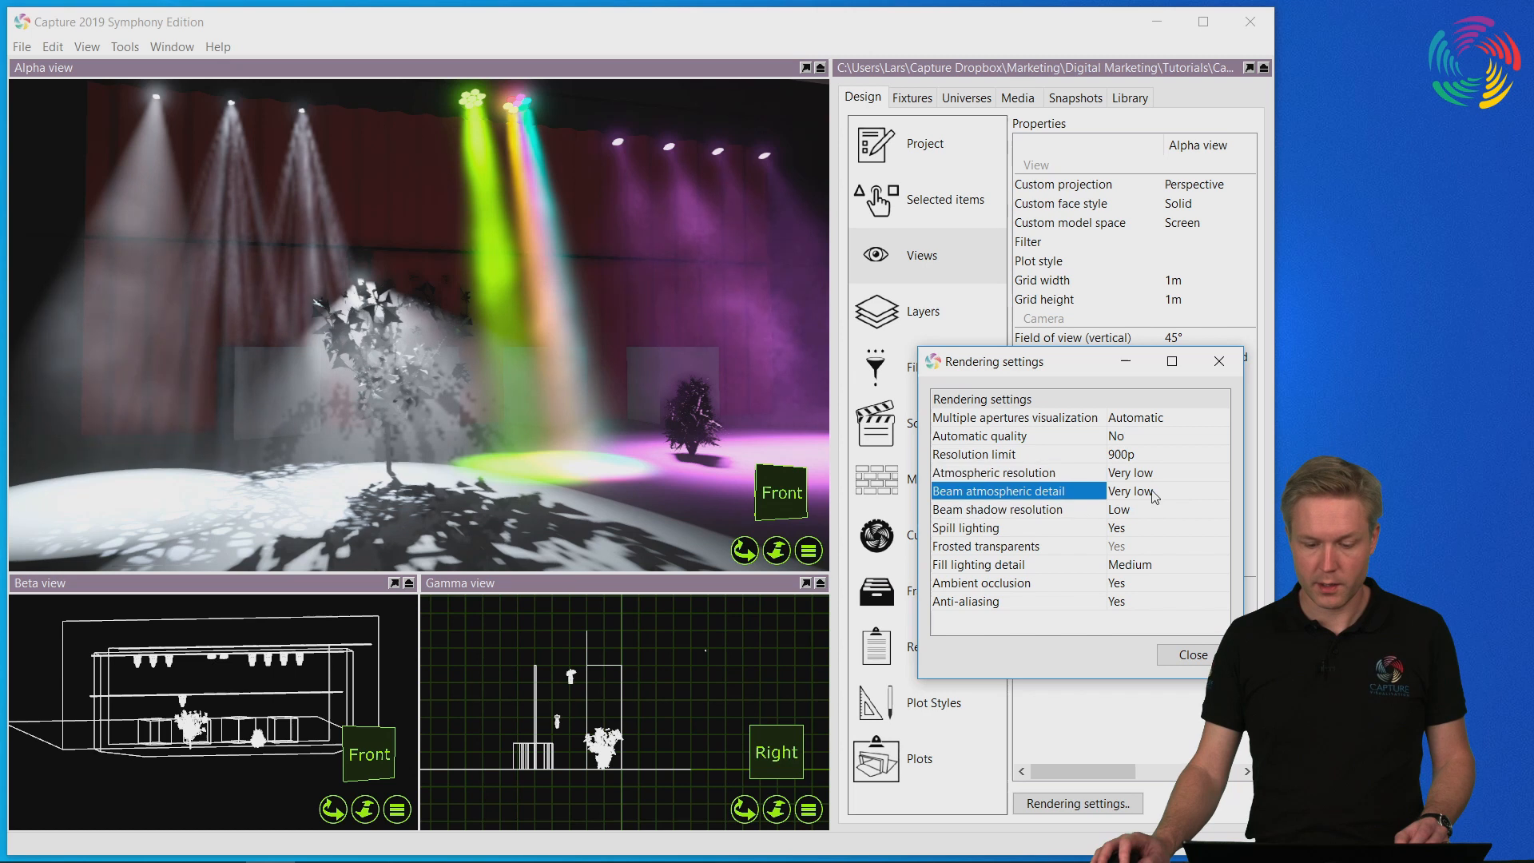
click(1130, 491)
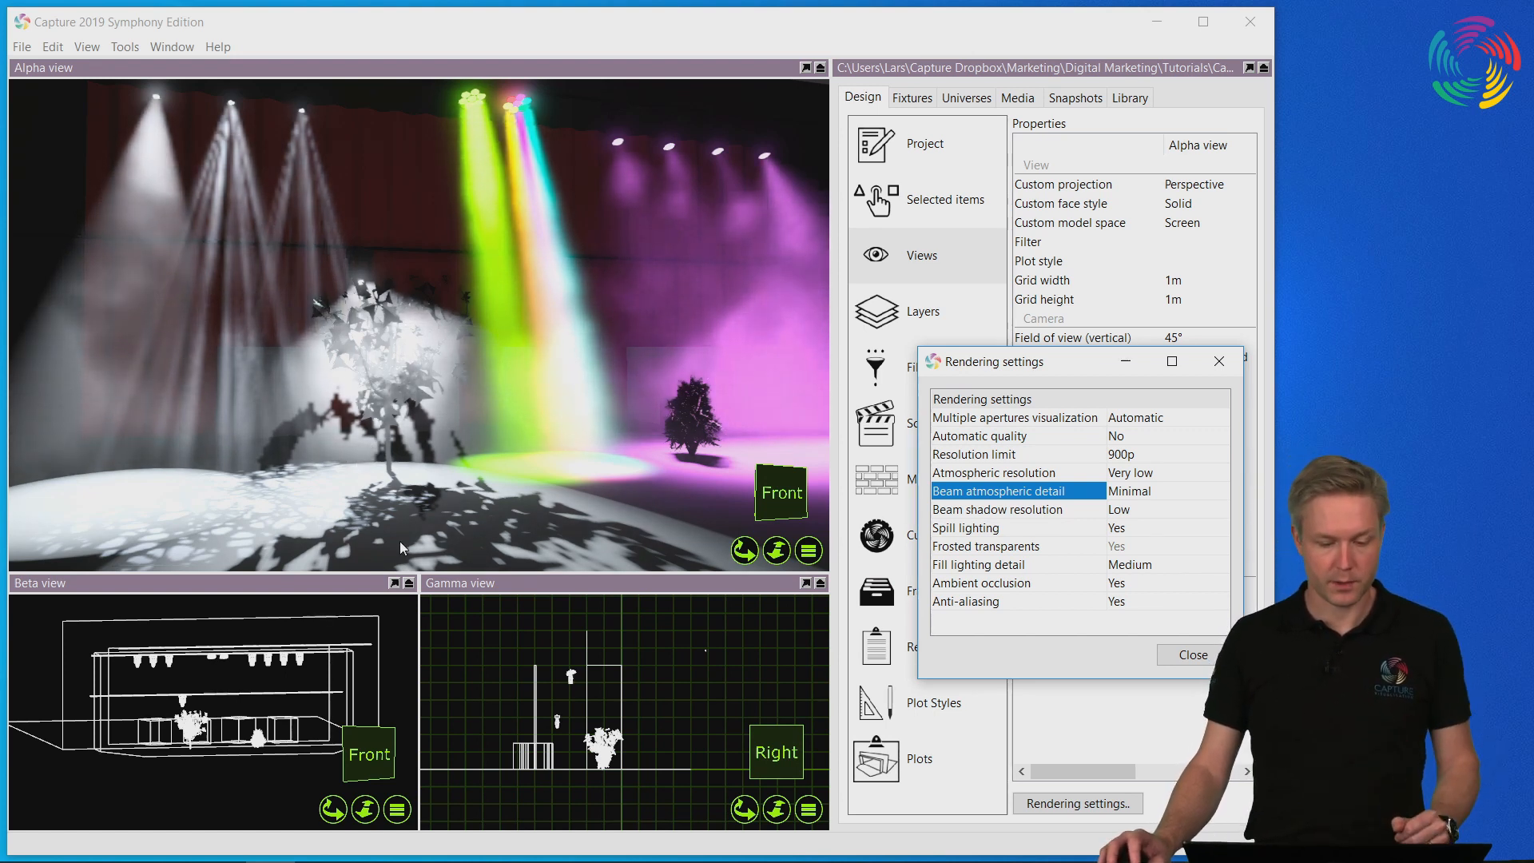
mouse_move(315, 452)
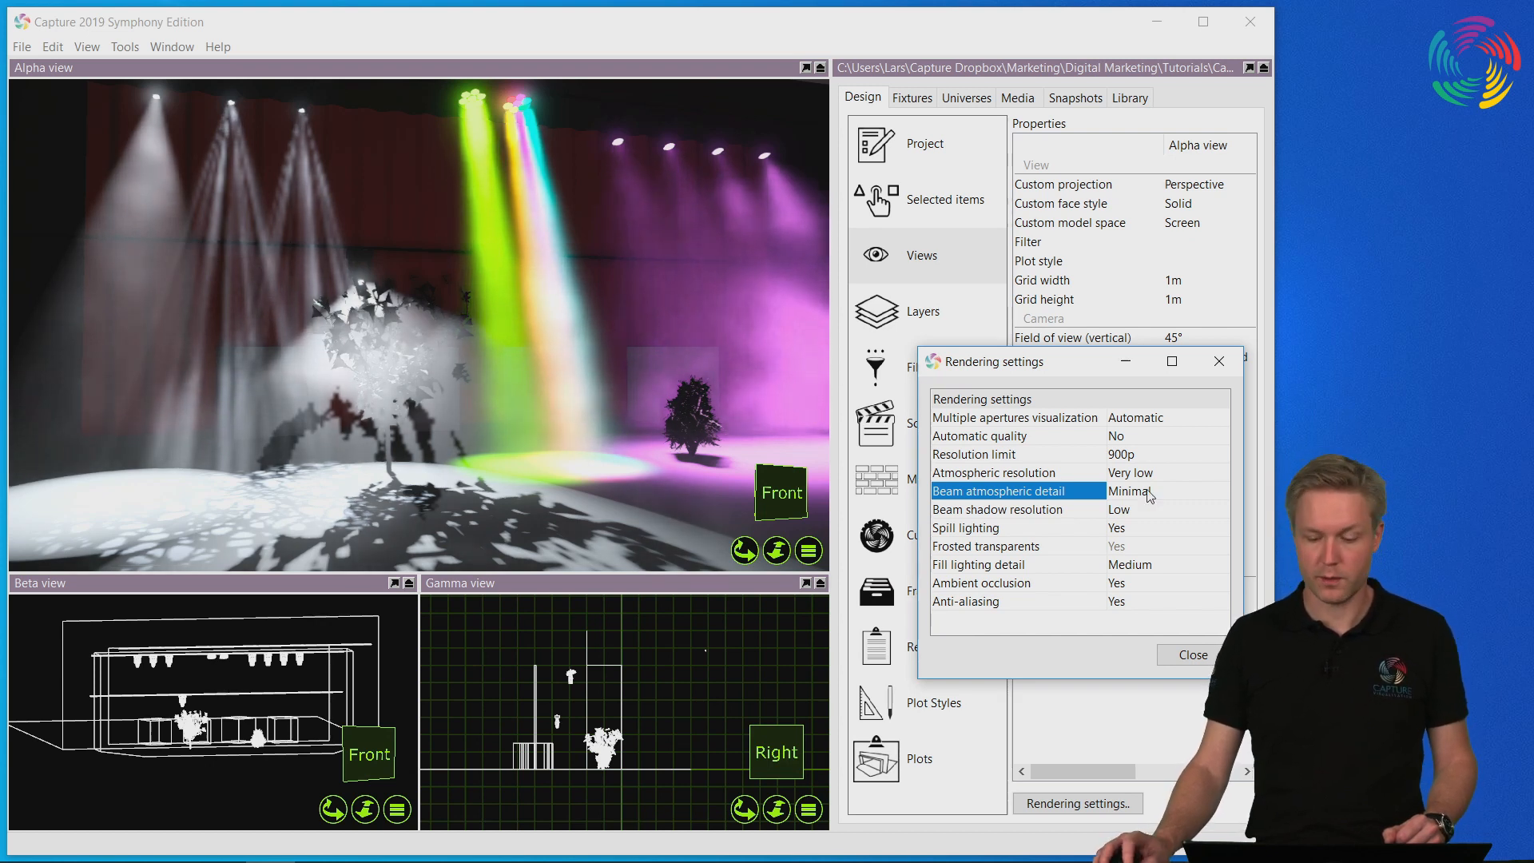
Step: Set beam shadow resolution to Medium and review the spill lighting setting
click(1165, 491)
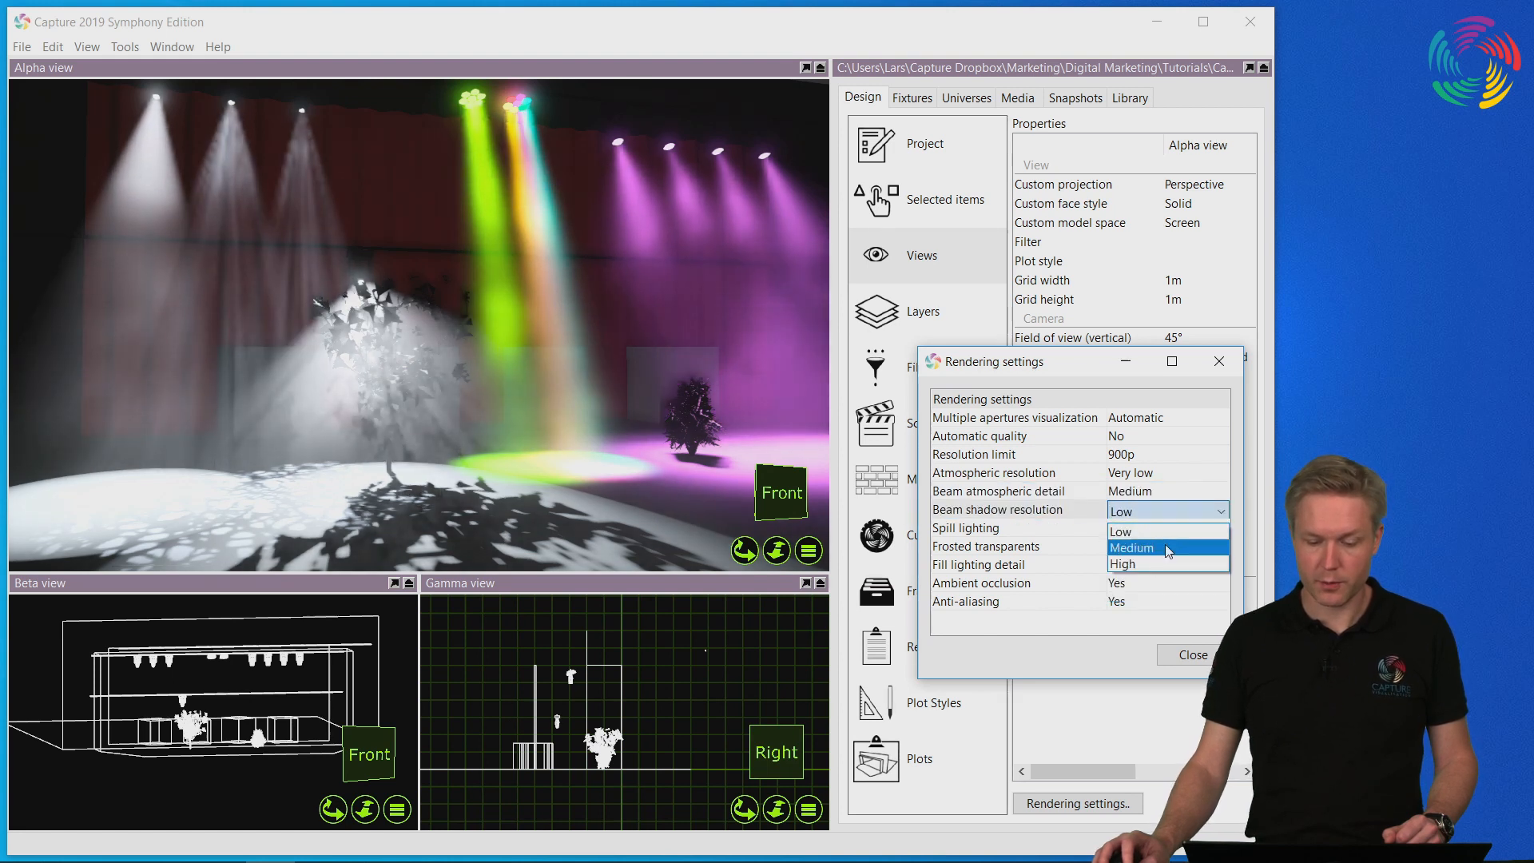
click(1130, 547)
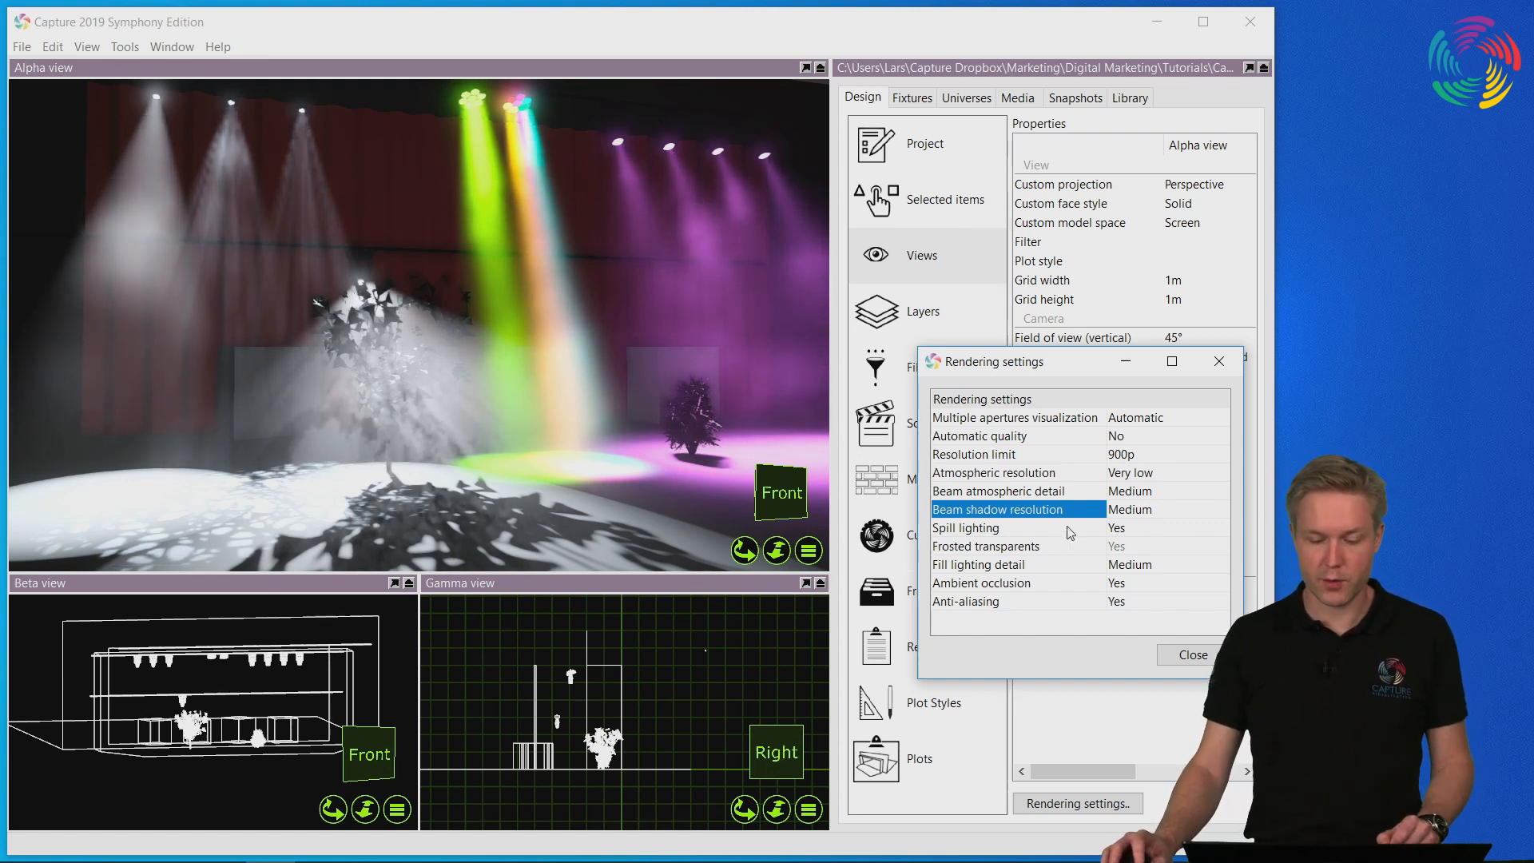
click(994, 527)
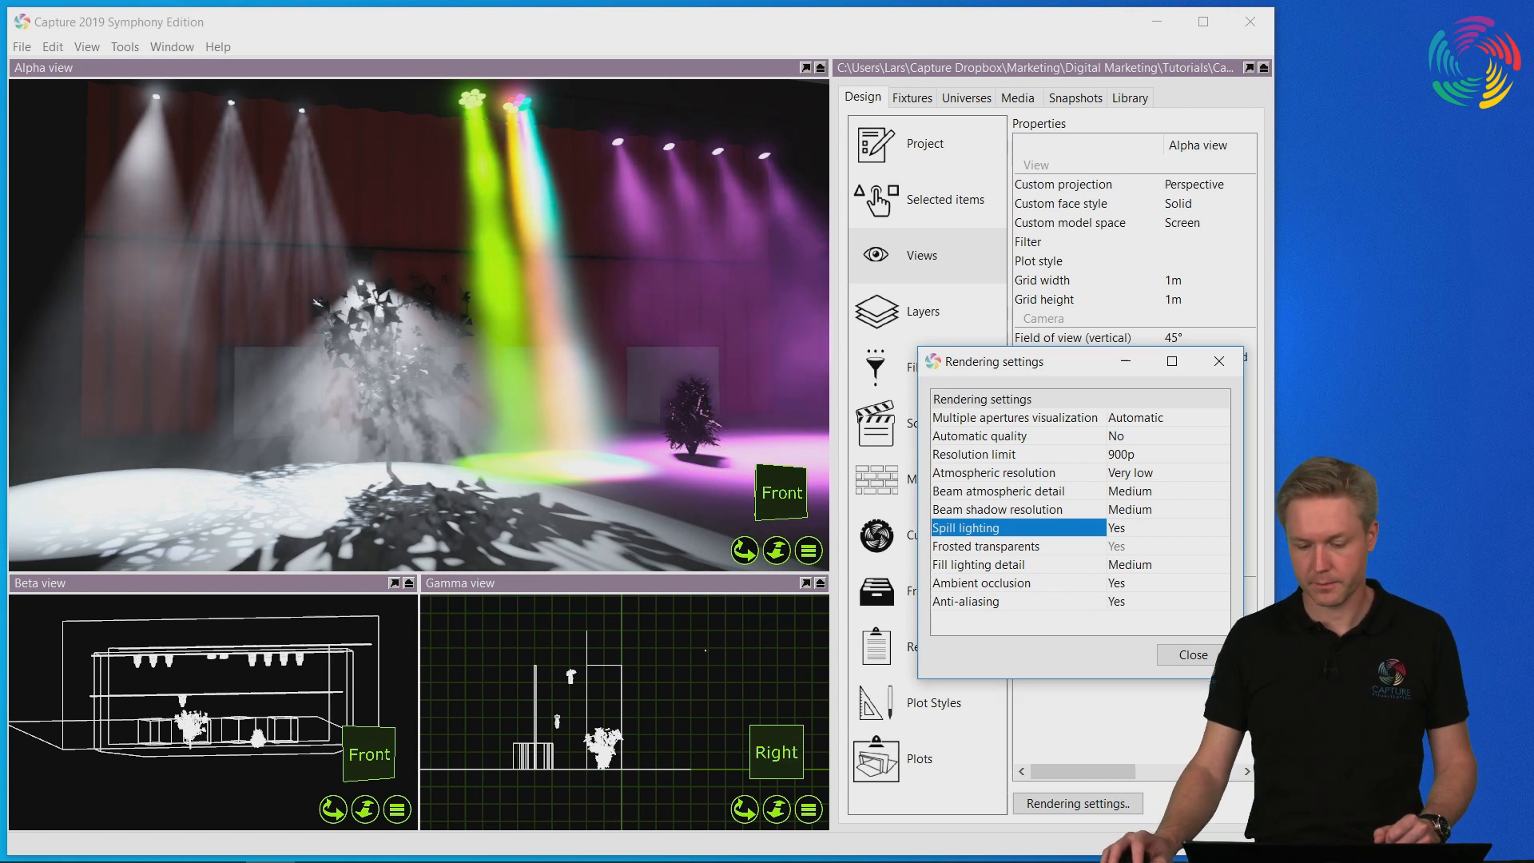
click(1191, 656)
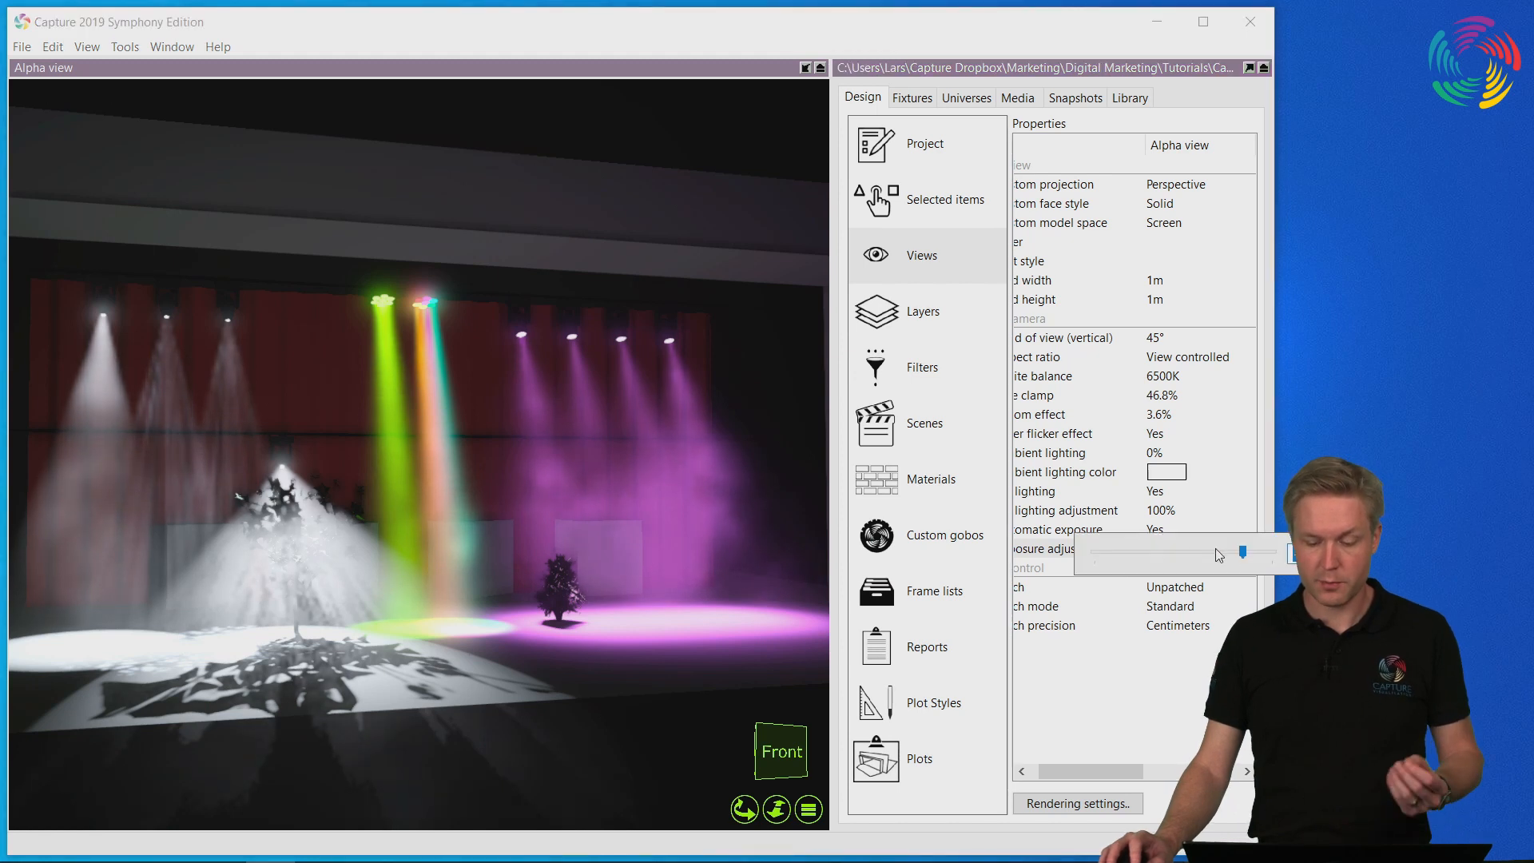
Step: Turn automatic exposure off and set the exposure adjustment to +2.92EV
drag(1249, 553, 1291, 554)
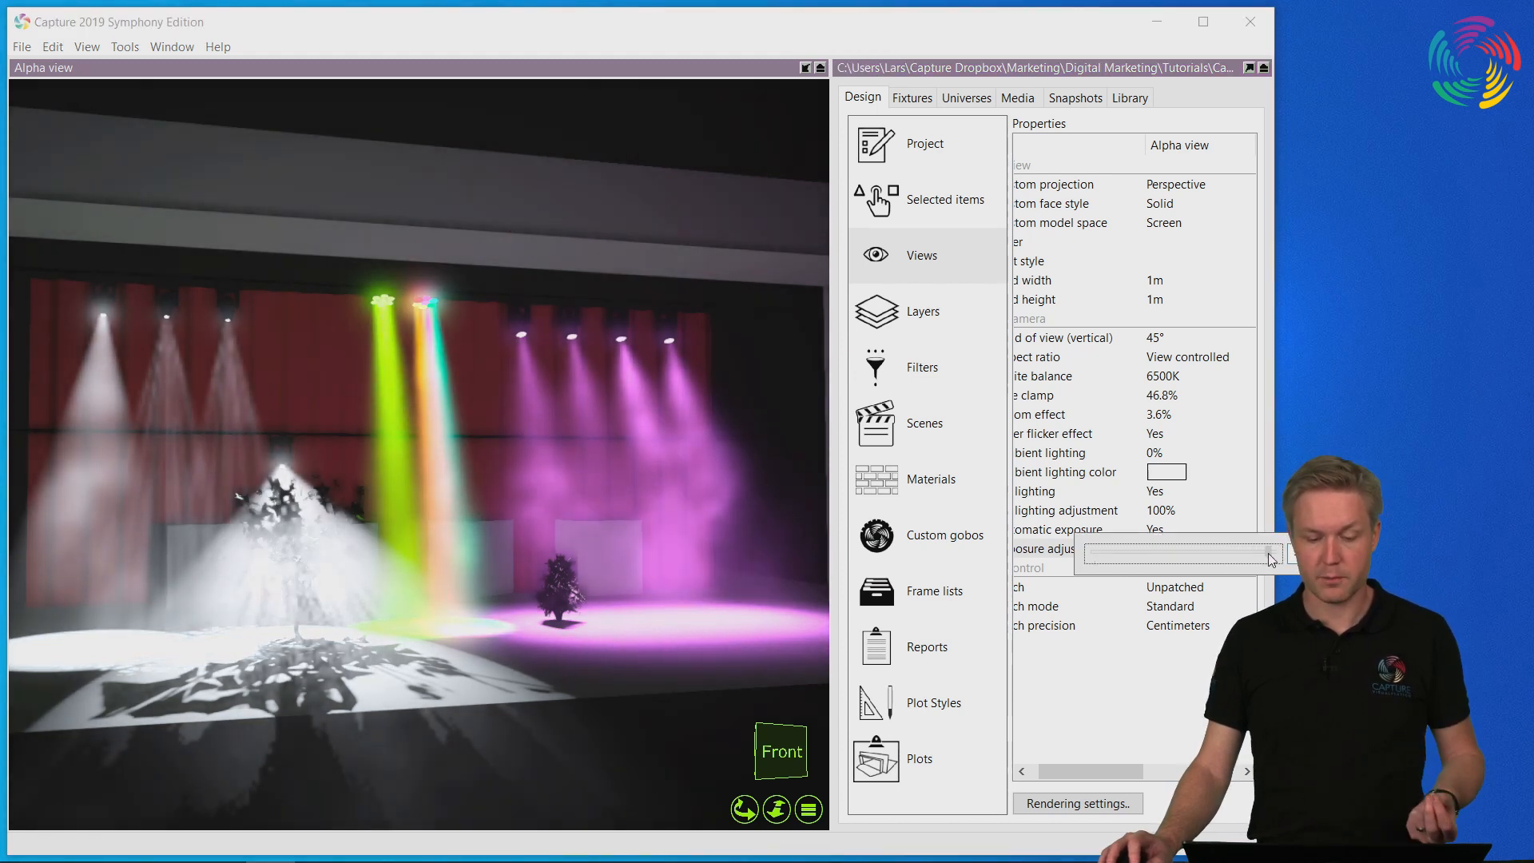
drag(1273, 555, 1180, 555)
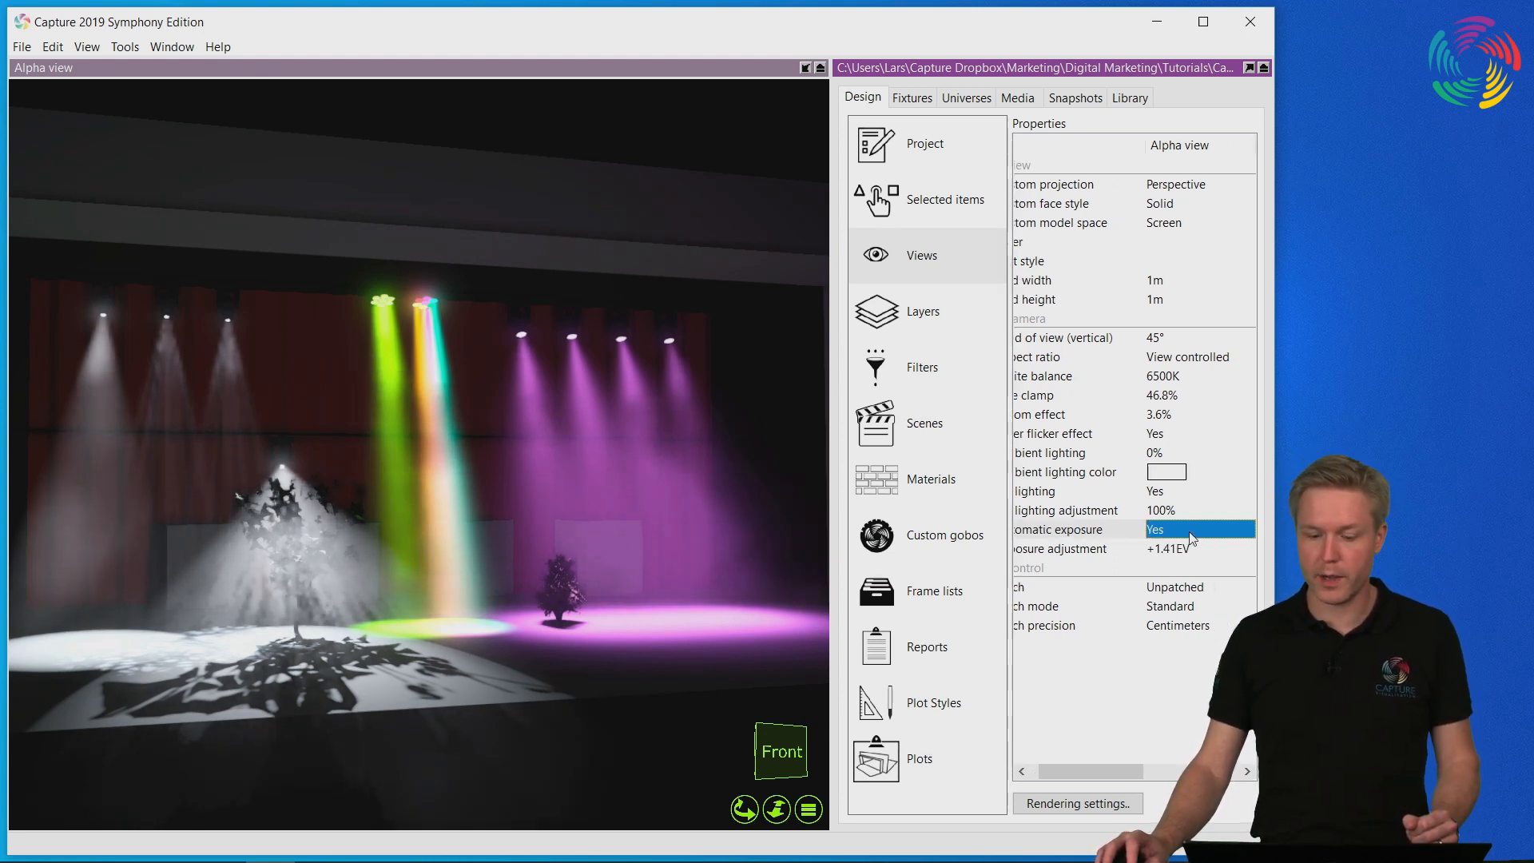
click(1199, 529)
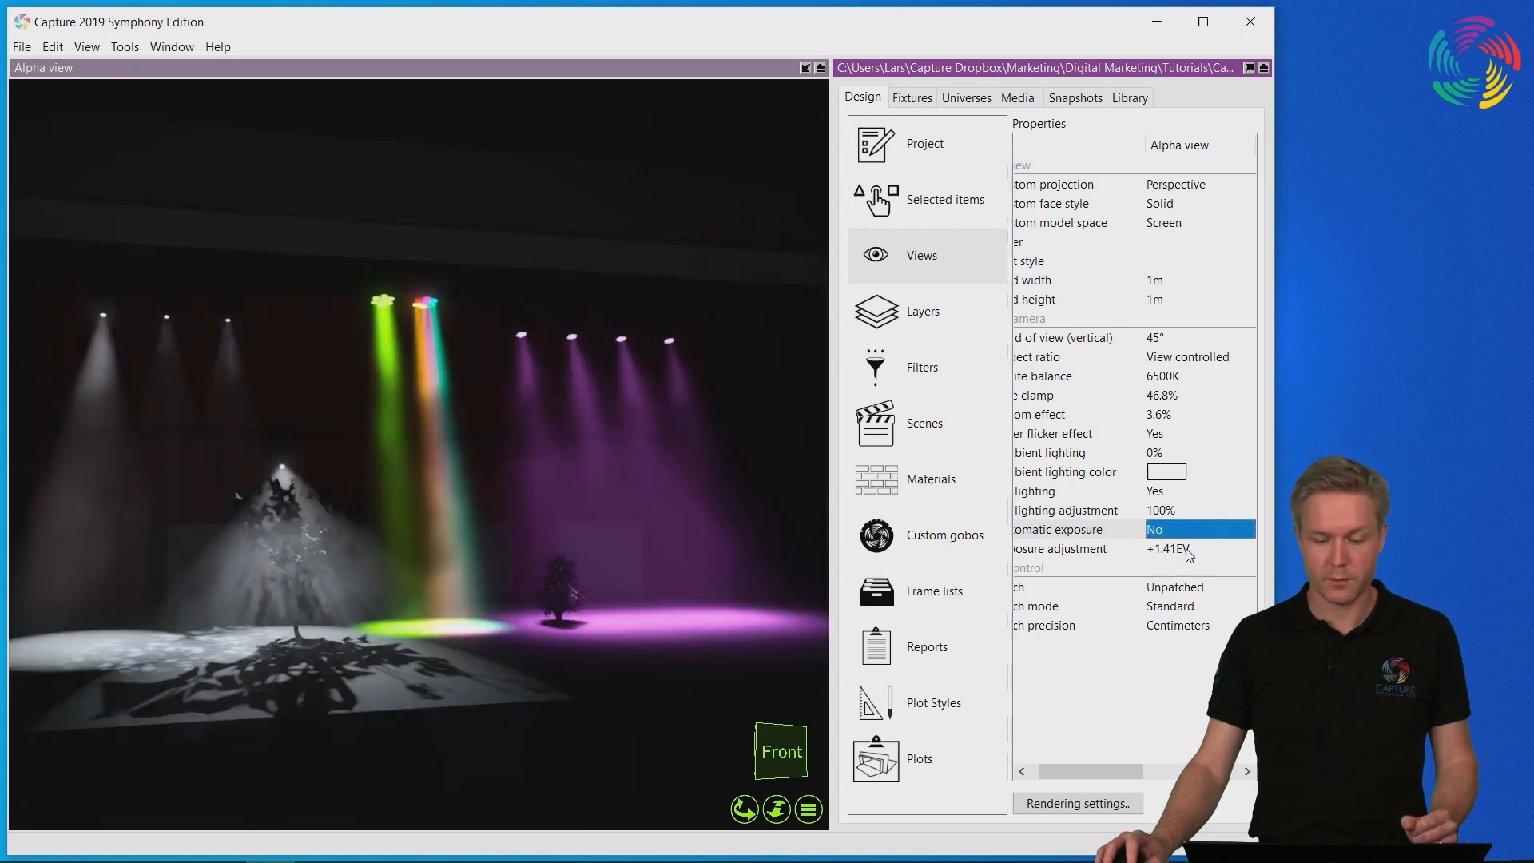
click(1167, 548)
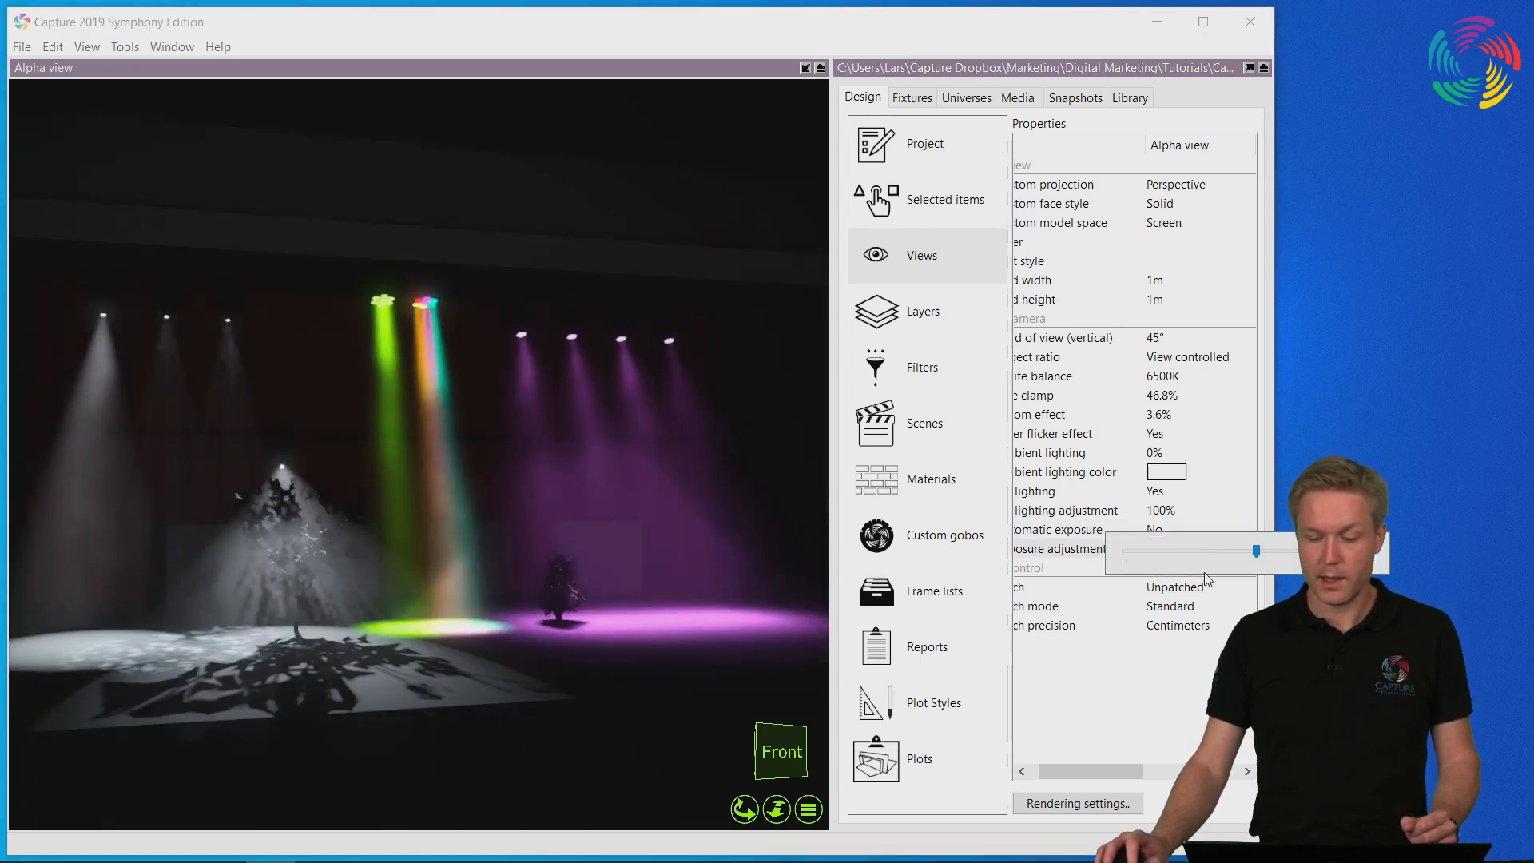
drag(1258, 548, 1237, 555)
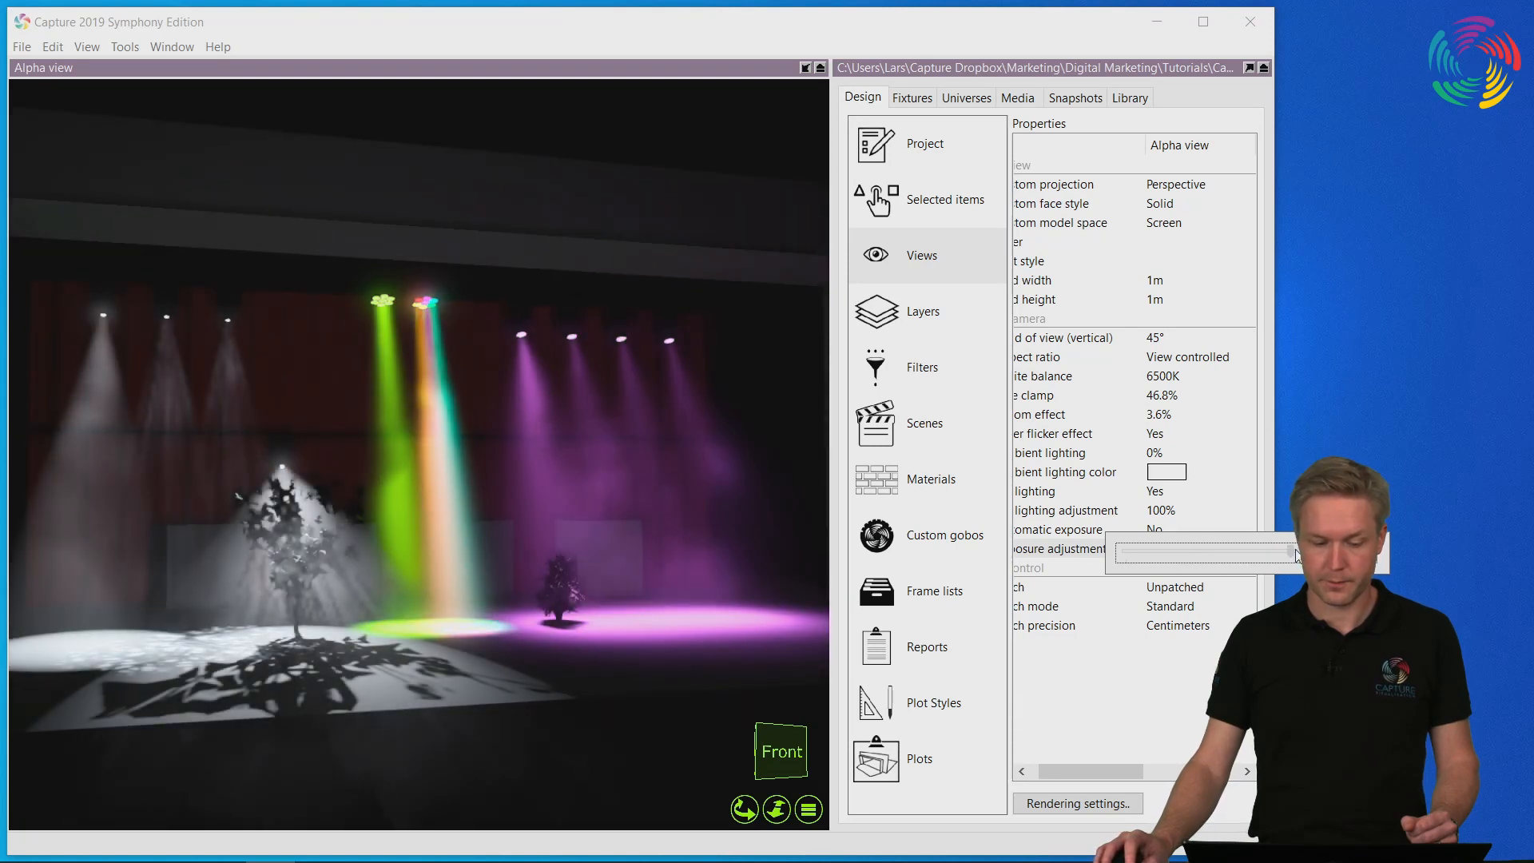
click(1058, 453)
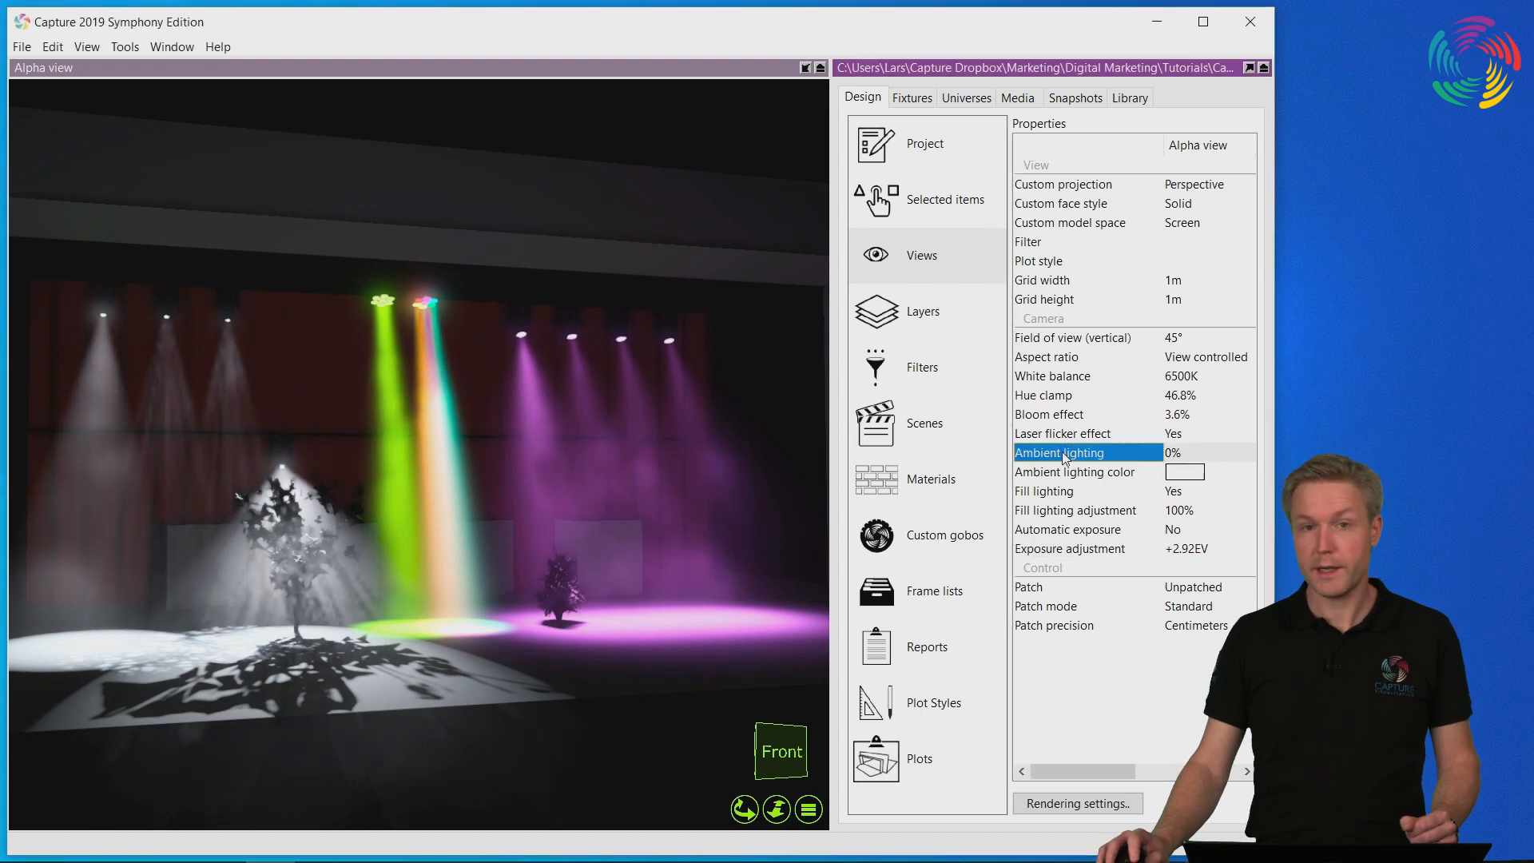
Step: Try hue clamp at 0% and 100%, then settle on about 19.8%
click(1057, 394)
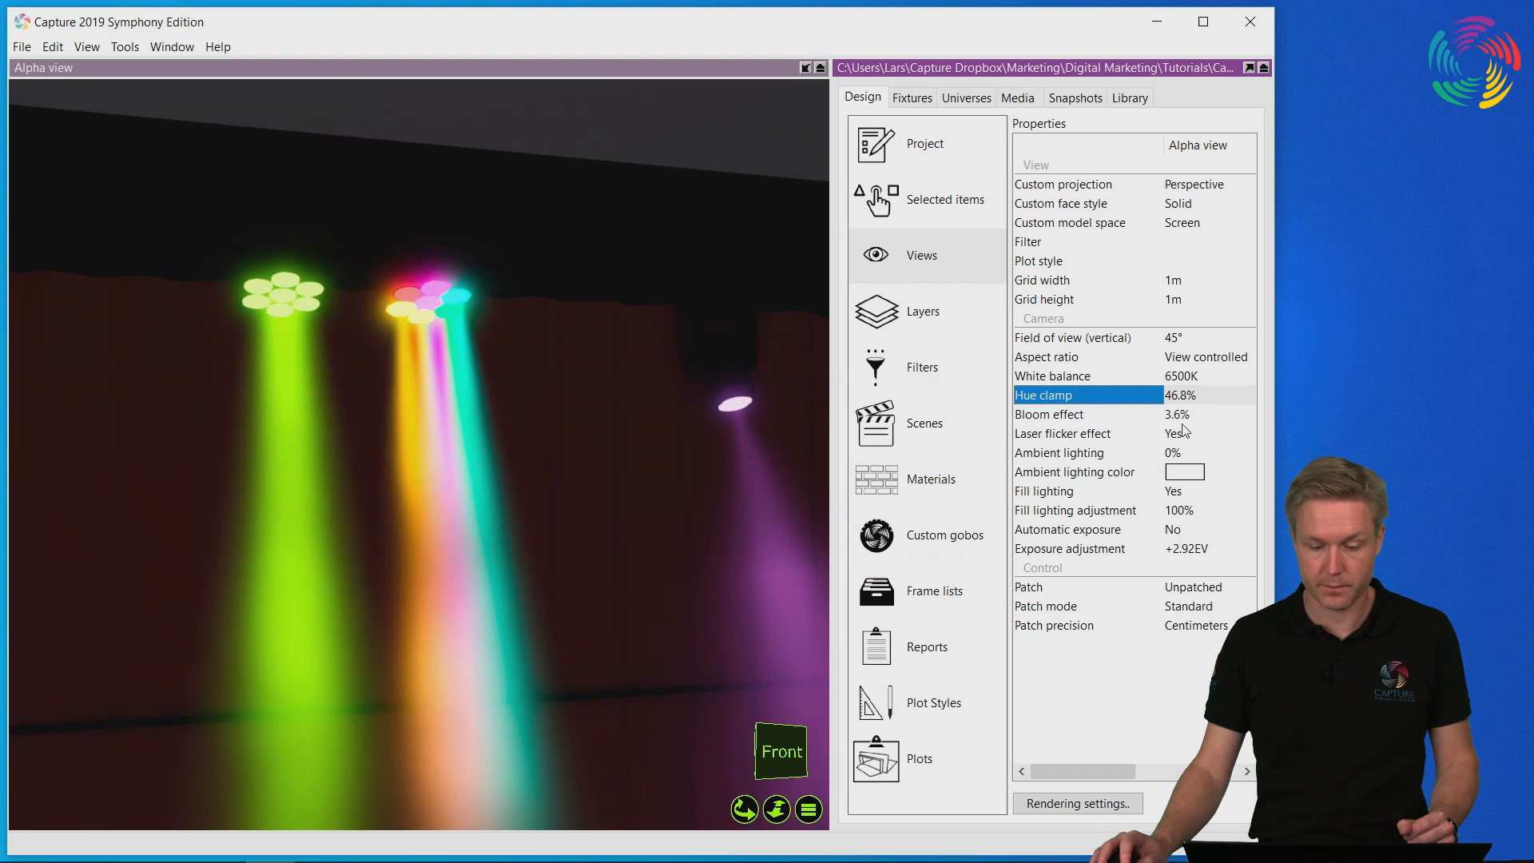
click(1181, 395)
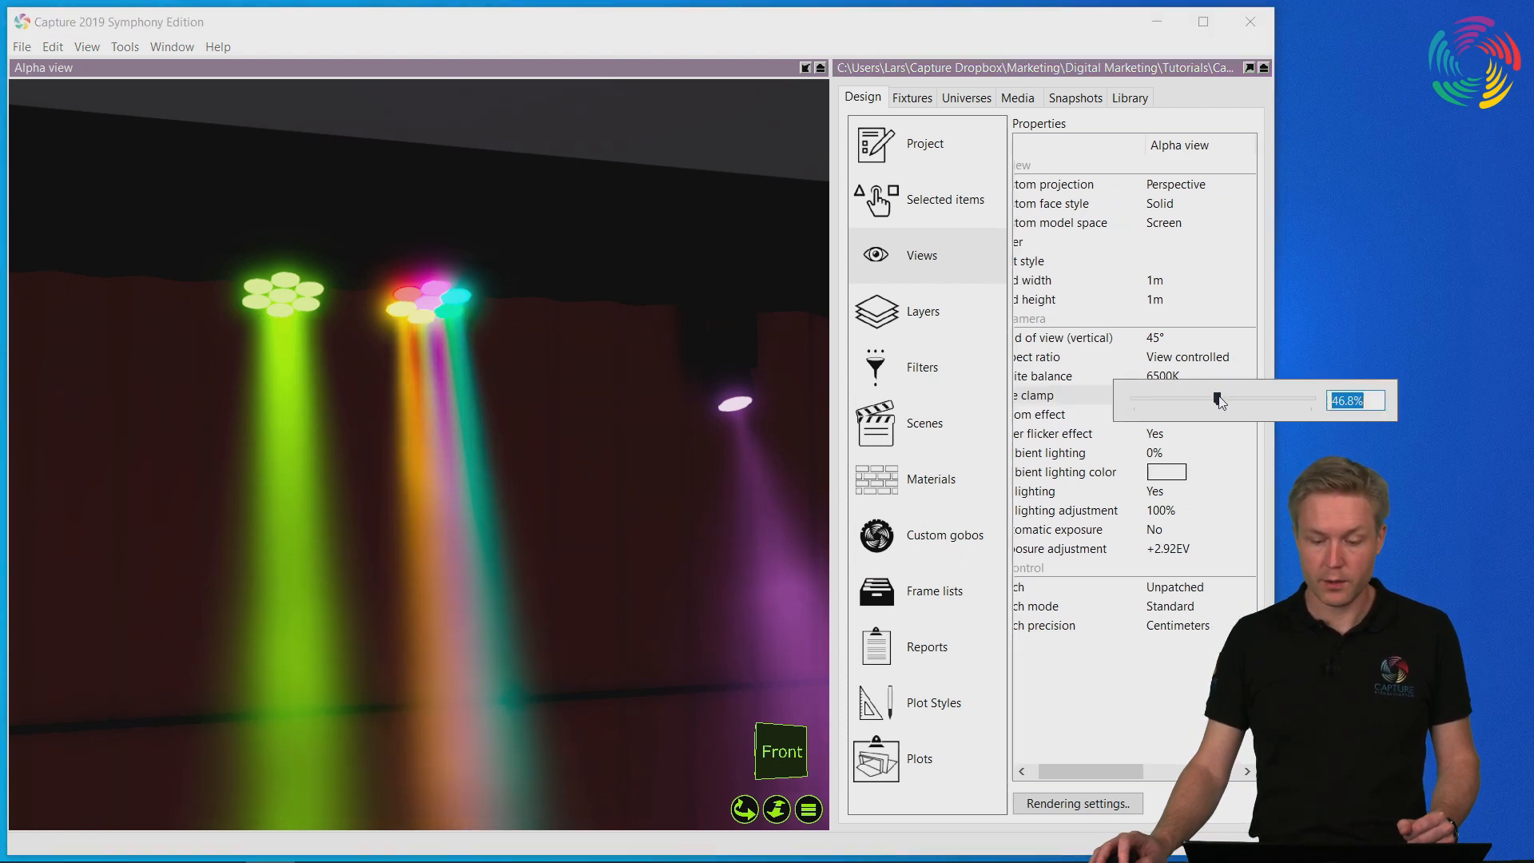
drag(1218, 400, 1130, 400)
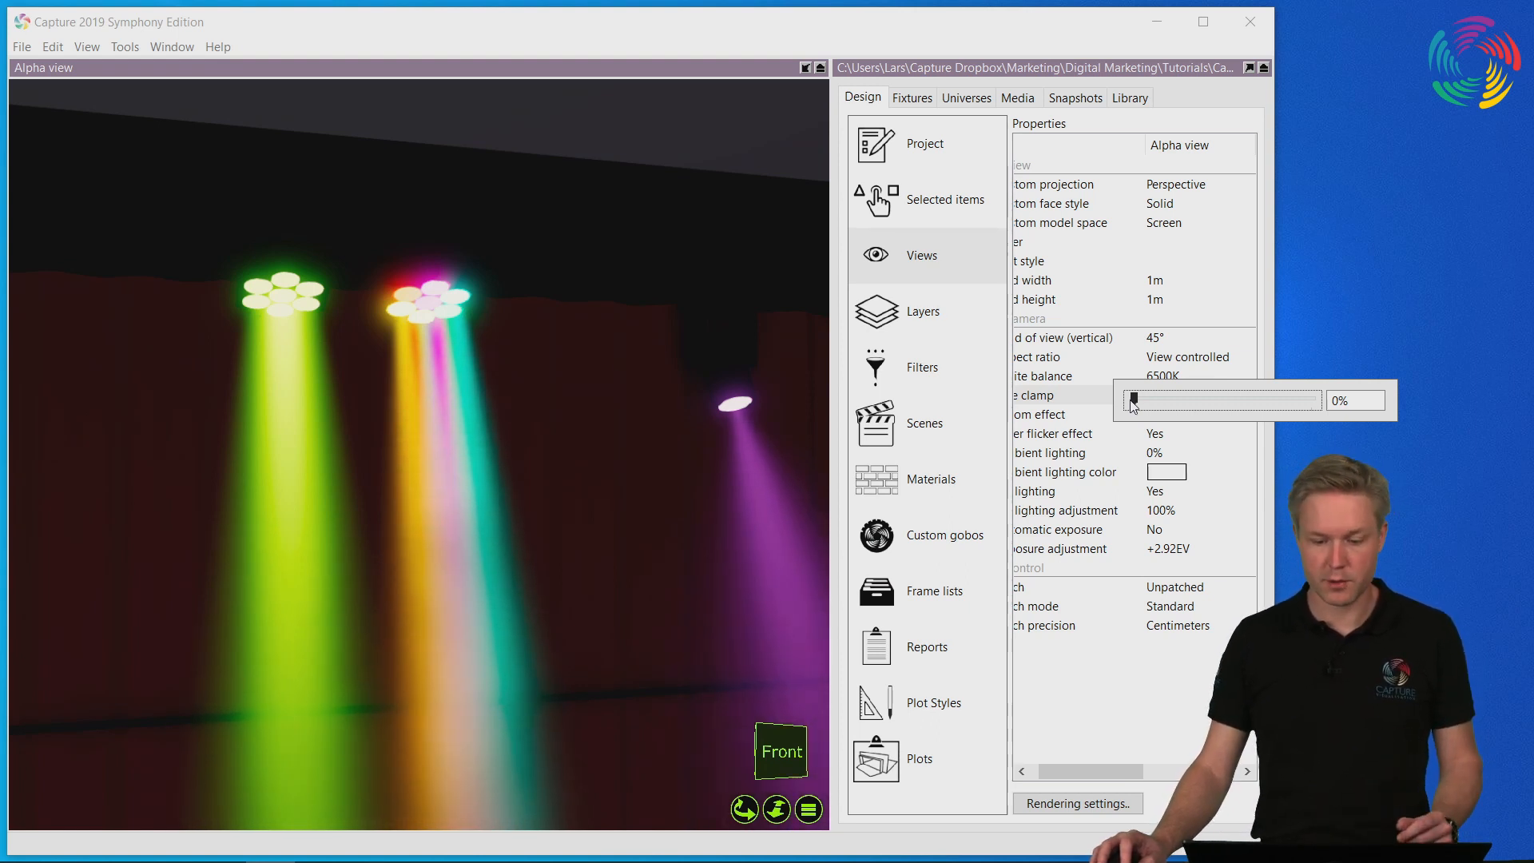
drag(1133, 400, 1311, 400)
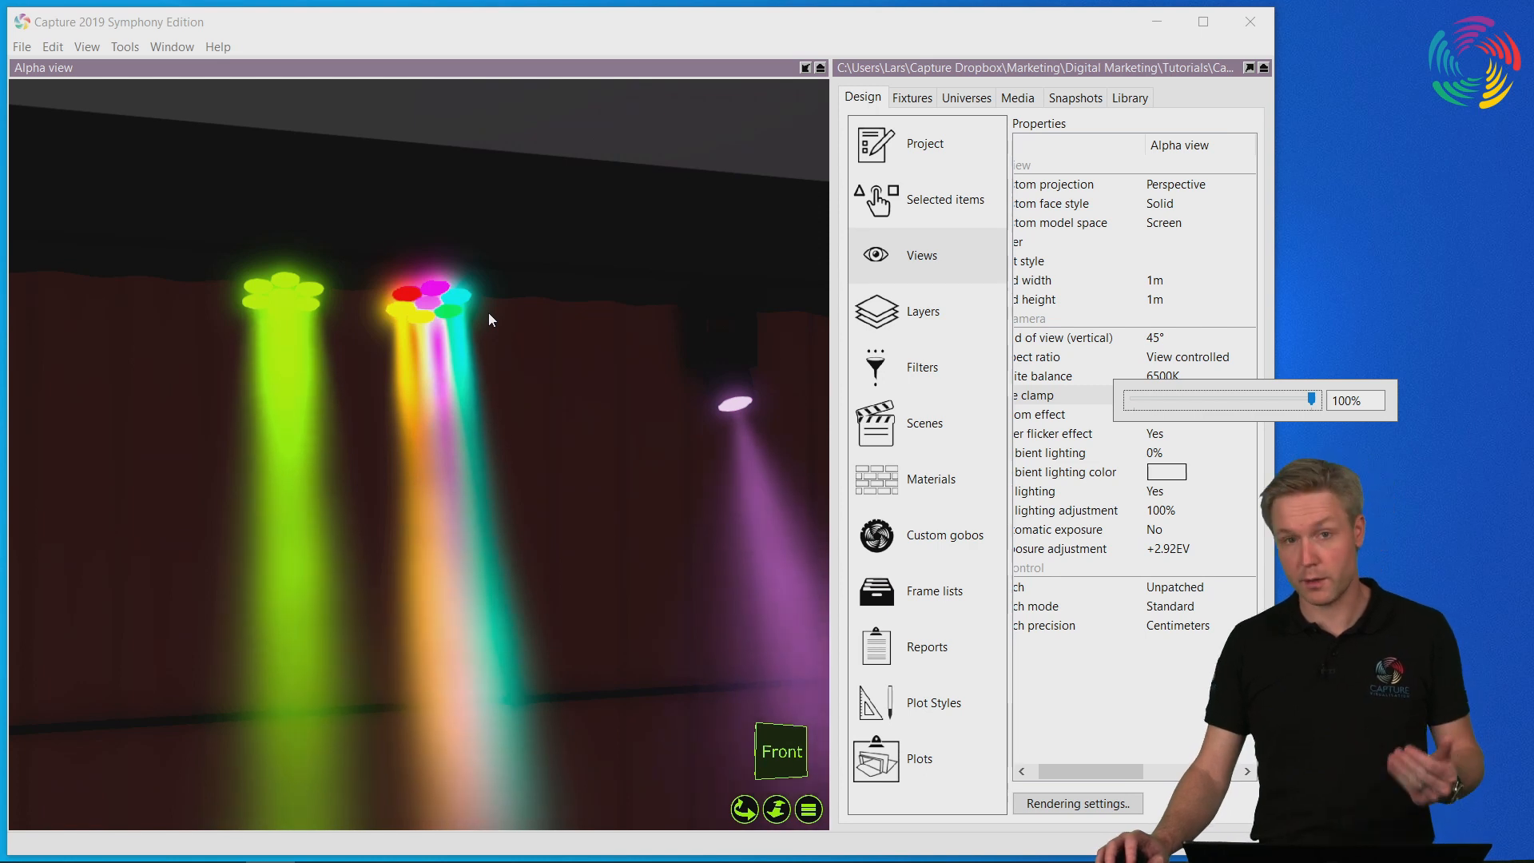
drag(1309, 399, 1263, 400)
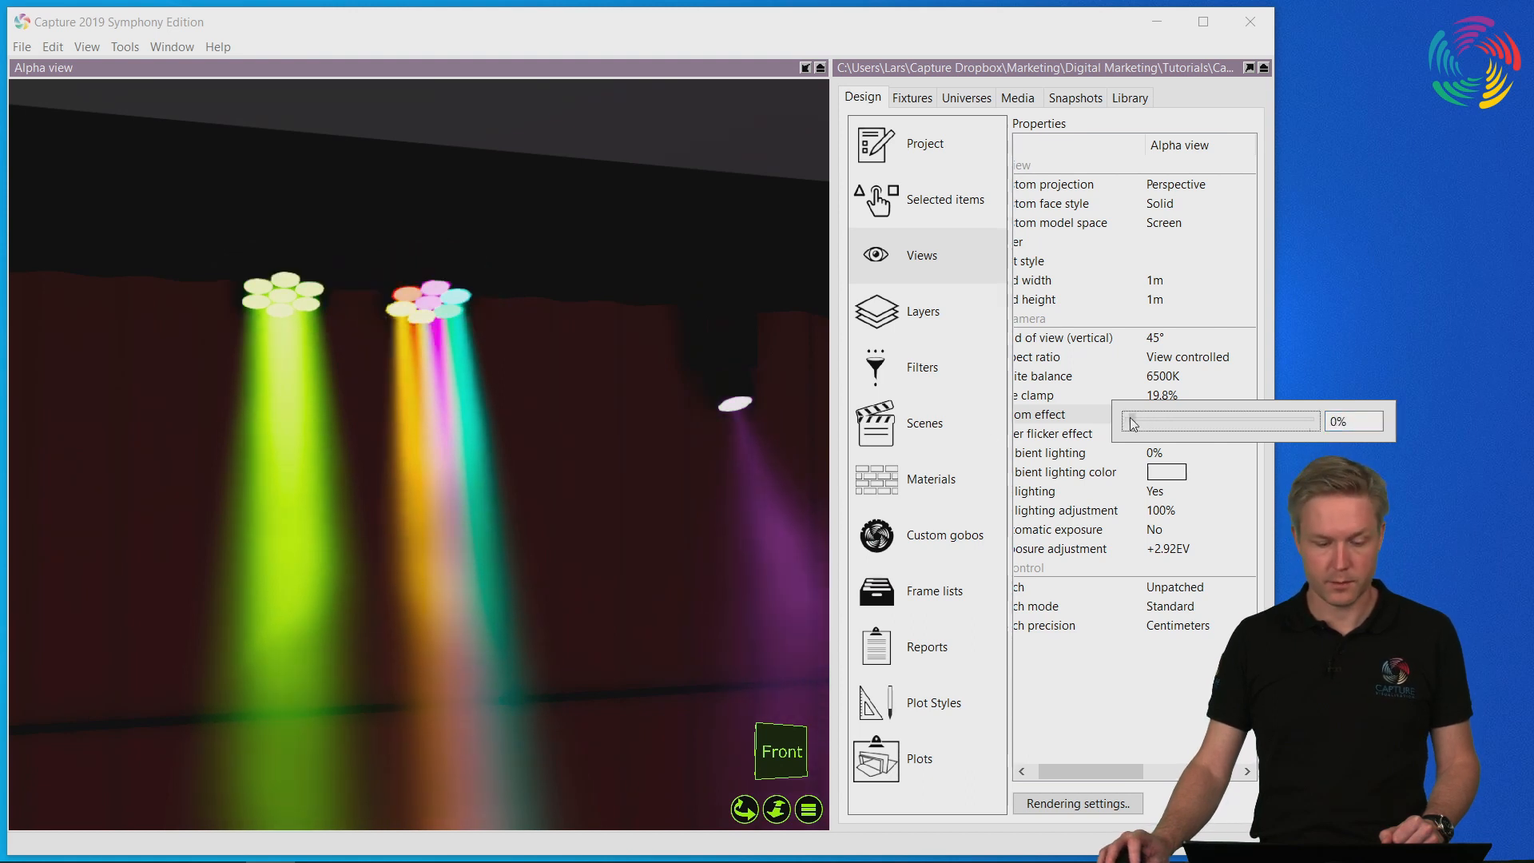
drag(1140, 420, 1311, 421)
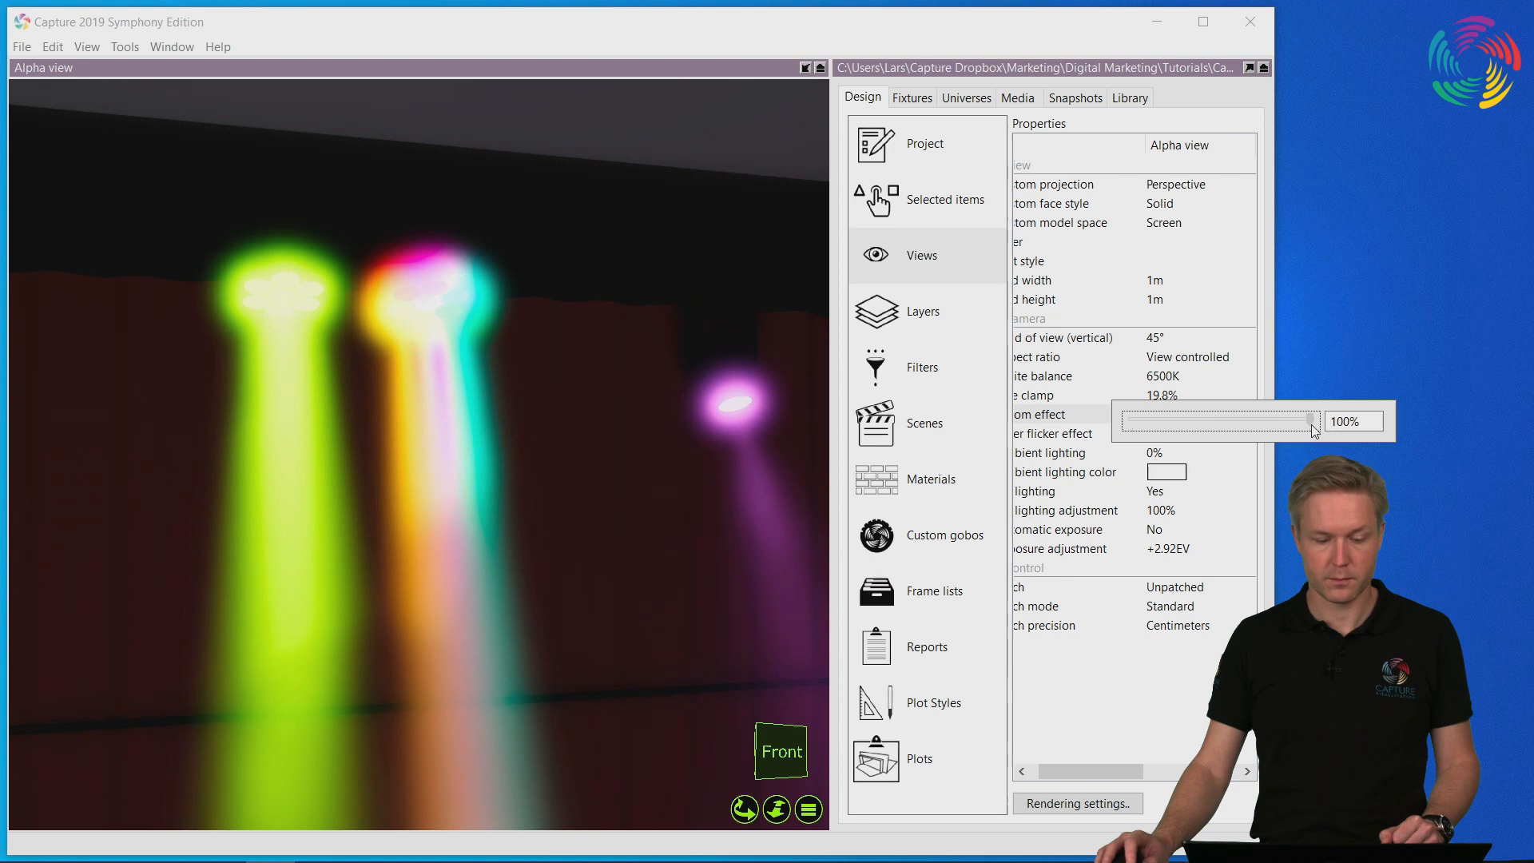
drag(1310, 420, 1135, 420)
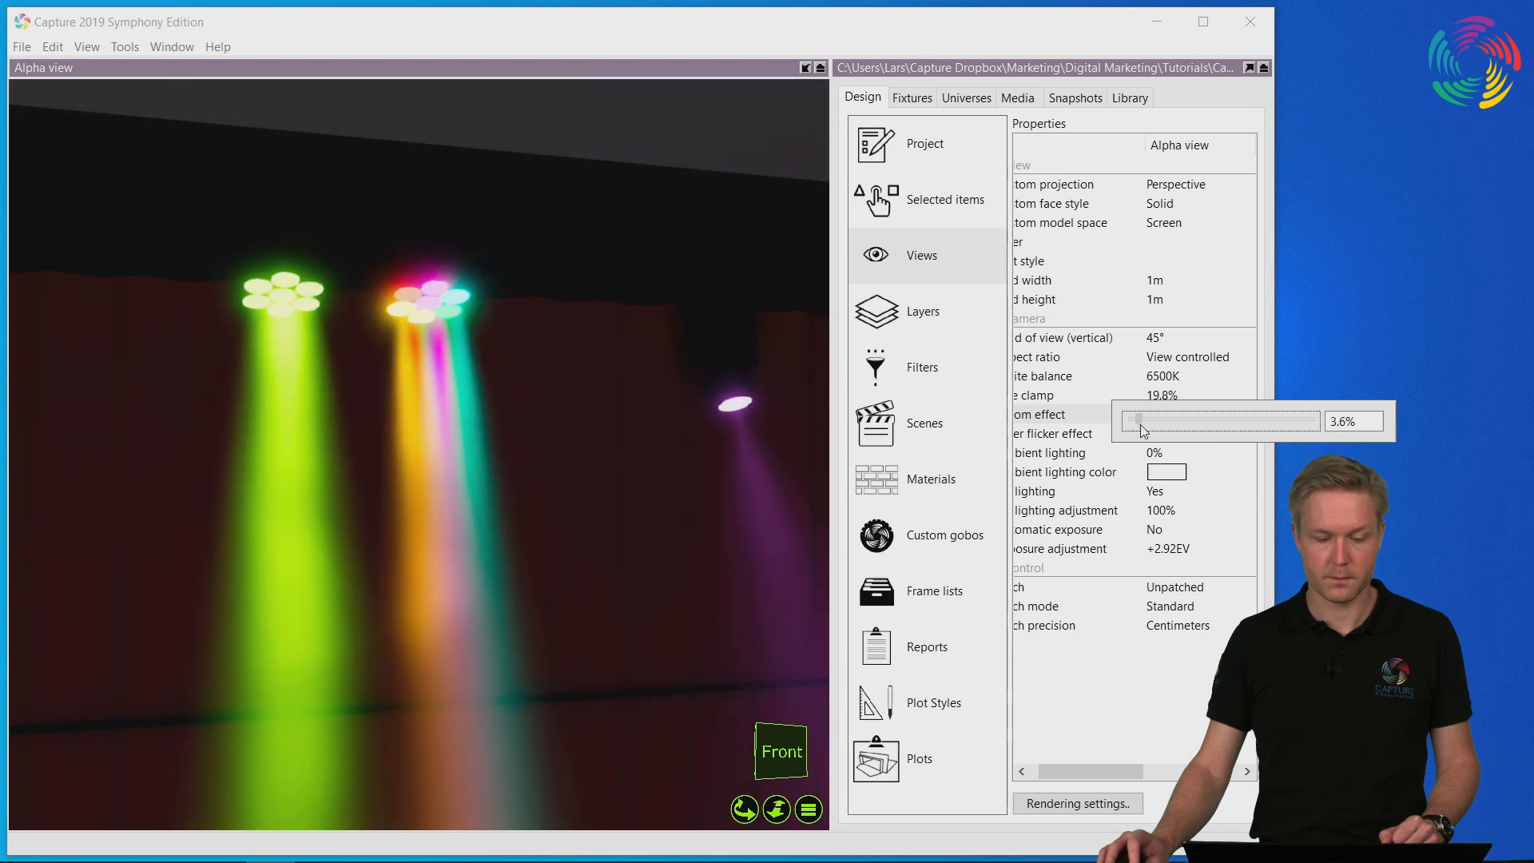